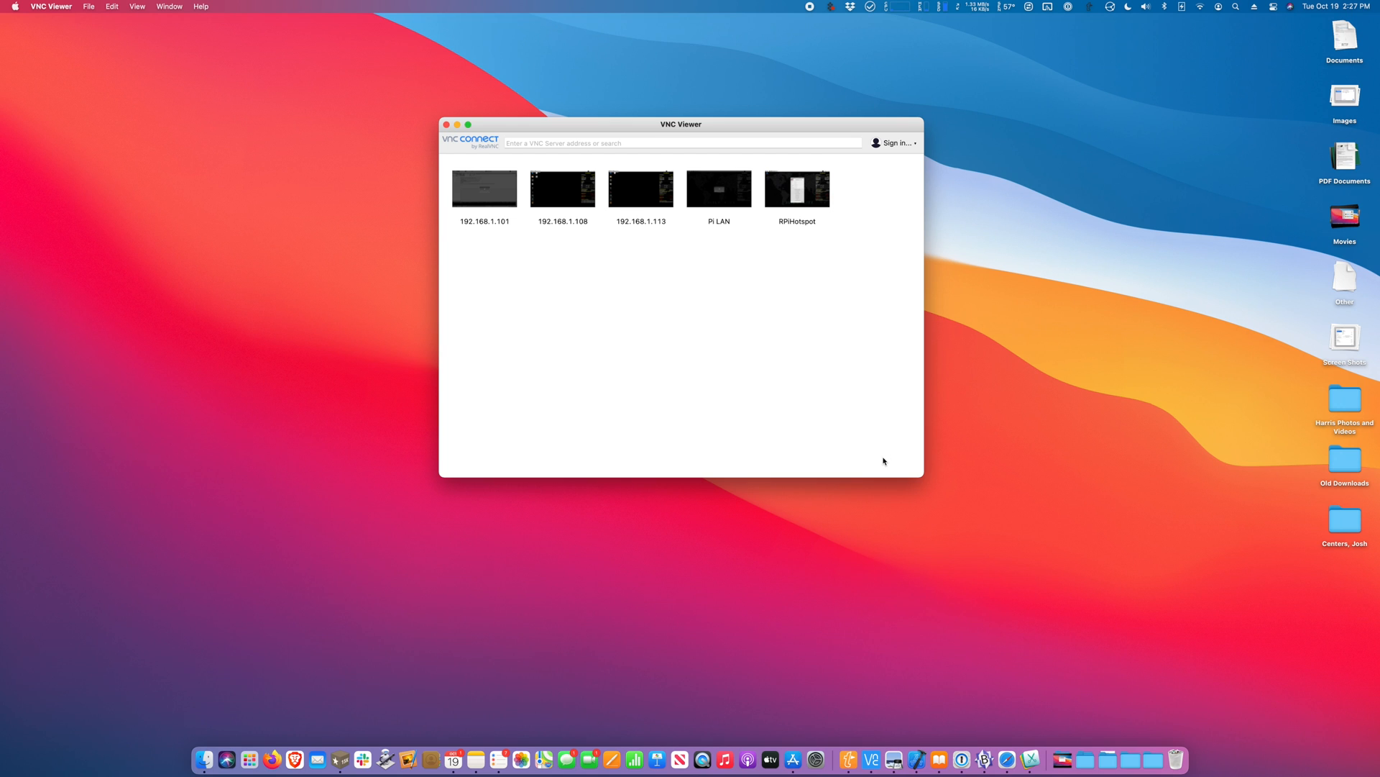
pyautogui.moveTo(696, 361)
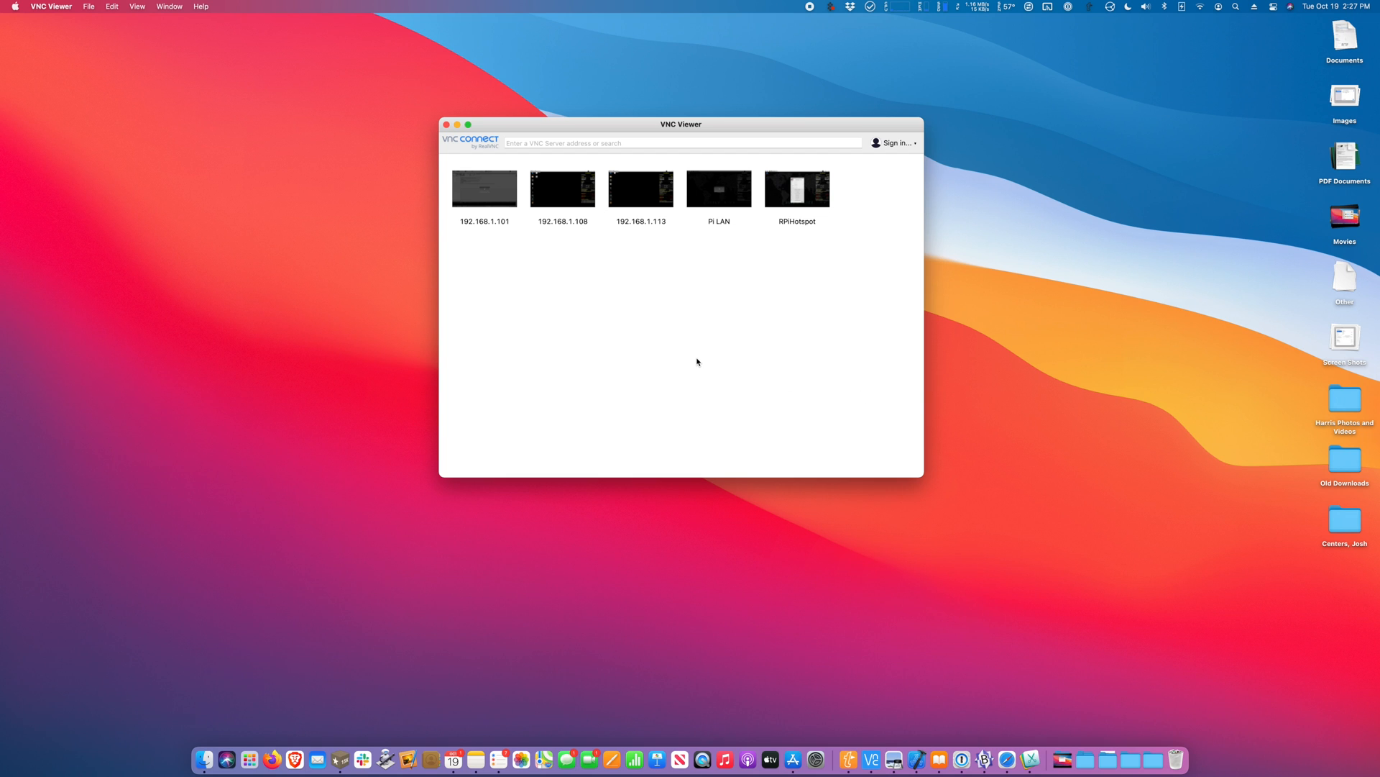
pyautogui.moveTo(574, 202)
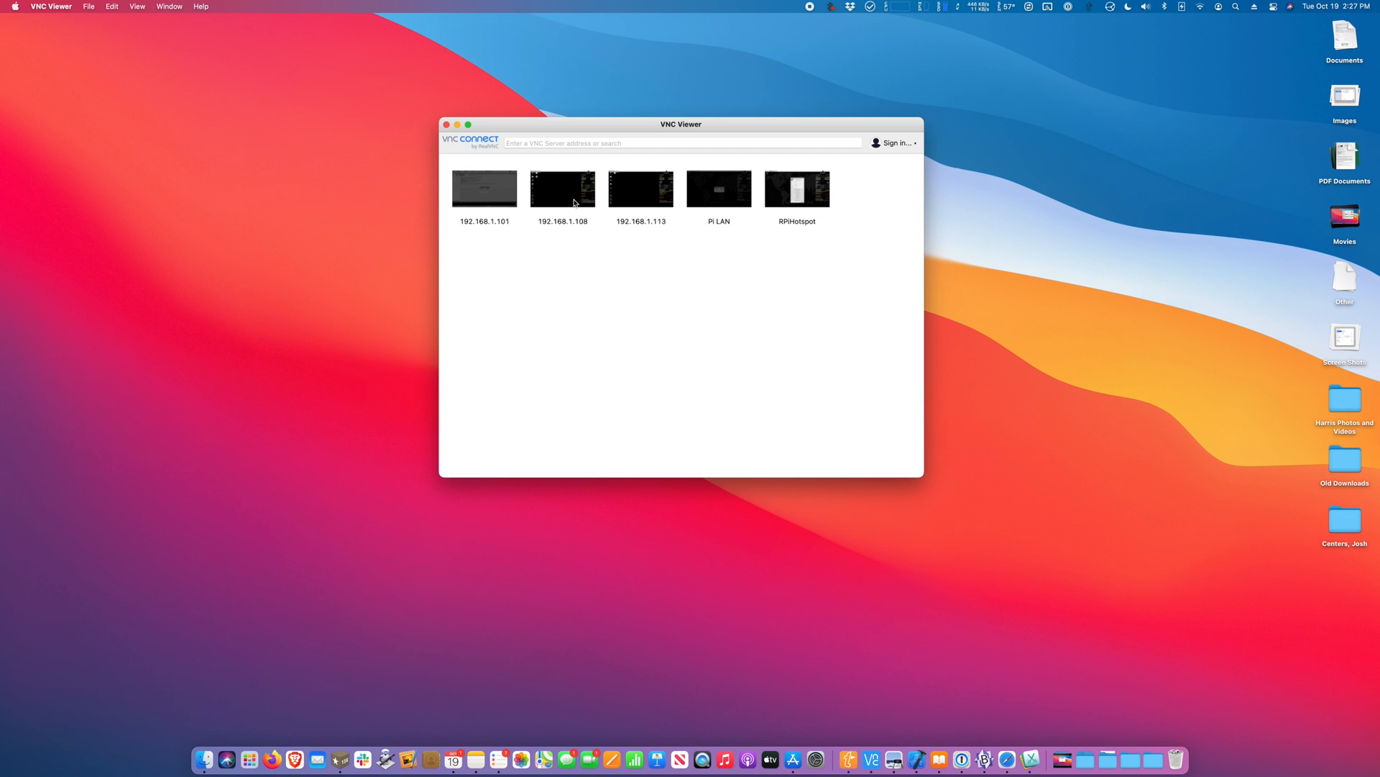
pyautogui.moveTo(617, 268)
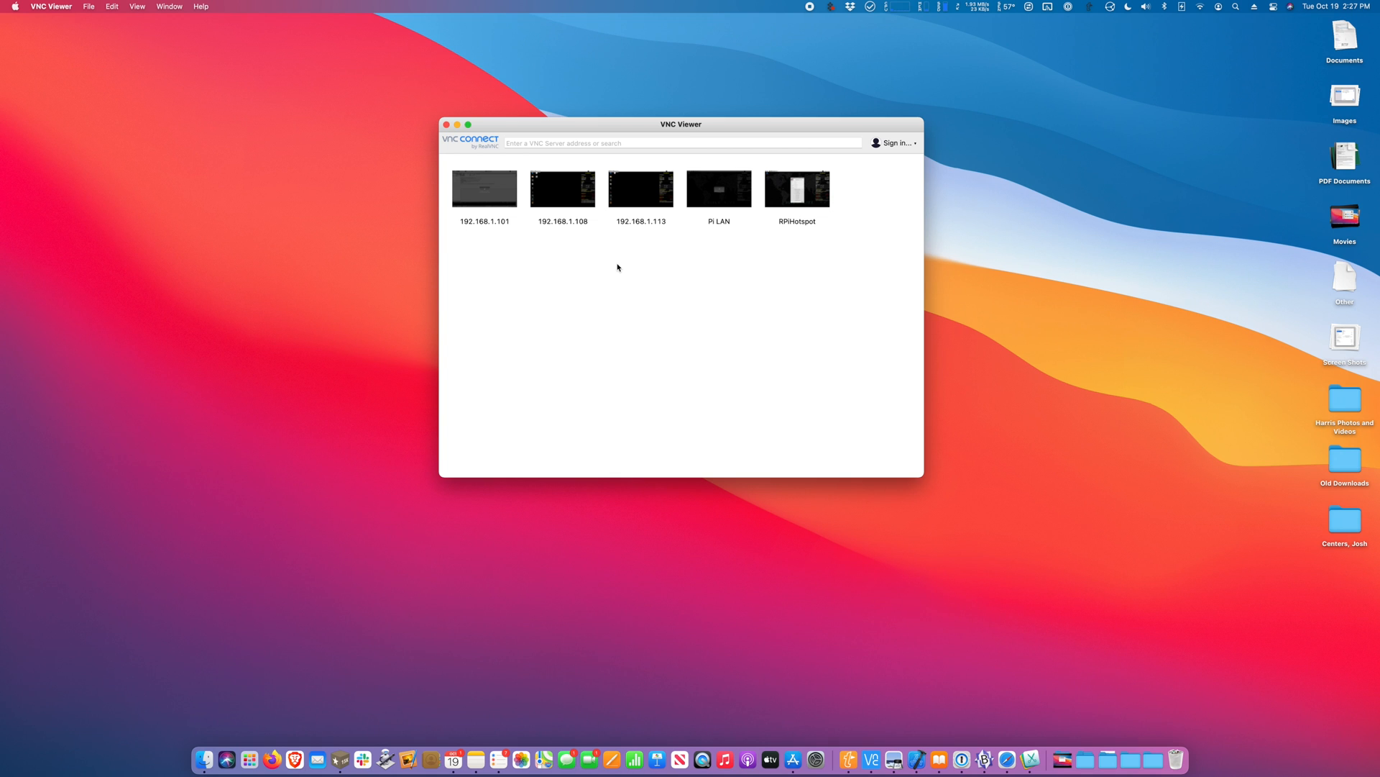
# Connect over VNC to the Raspberry Pi at 192.168.1.108 to show its Build-a-Pi desktop
pyautogui.doubleClick(562, 186)
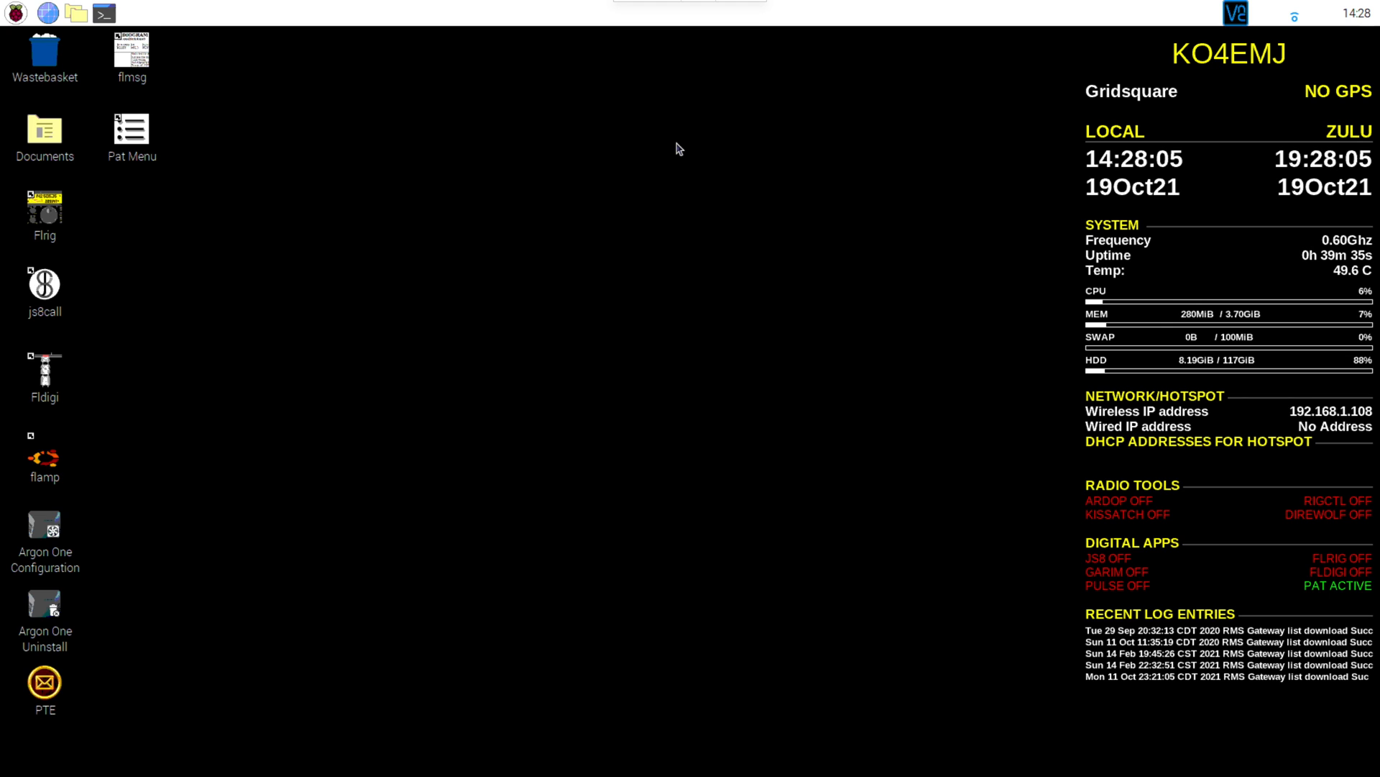
pyautogui.moveTo(113, 212)
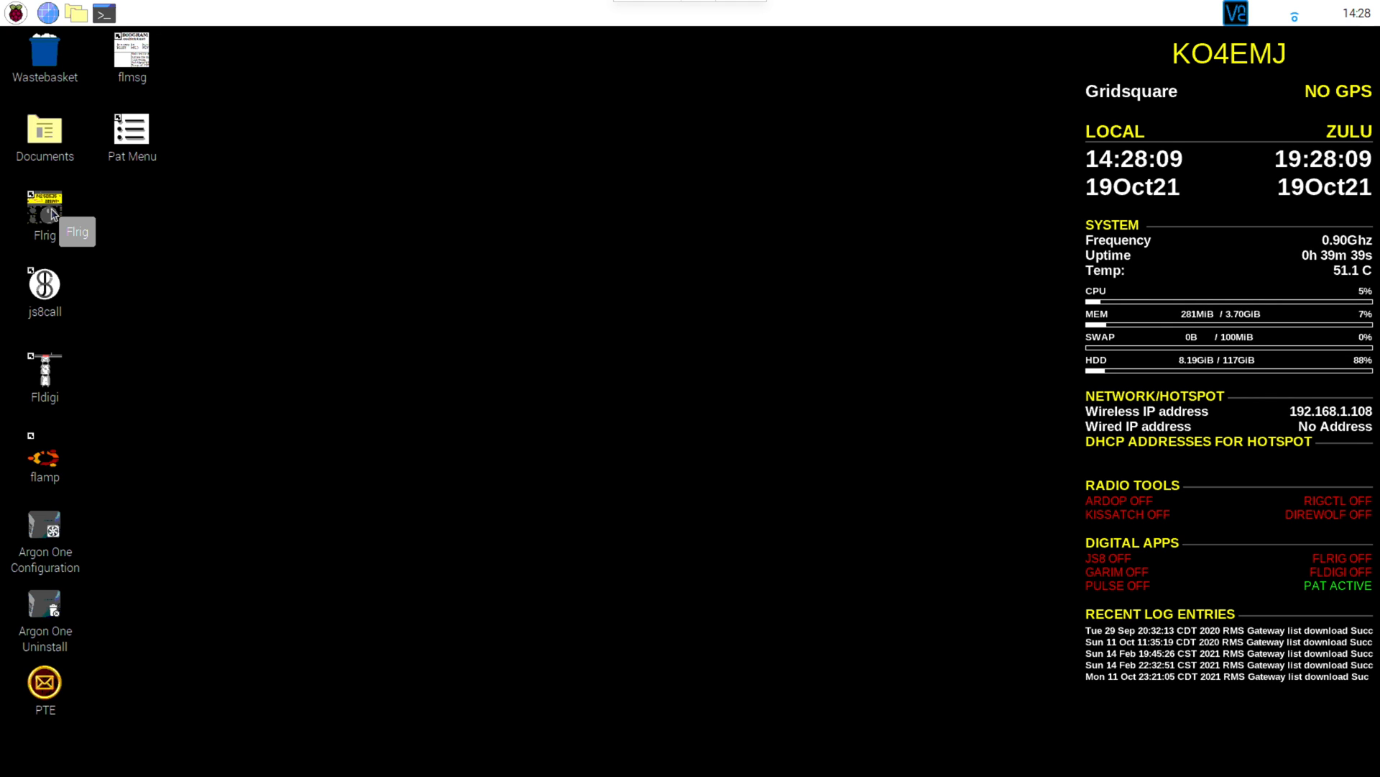
pyautogui.moveTo(201, 198)
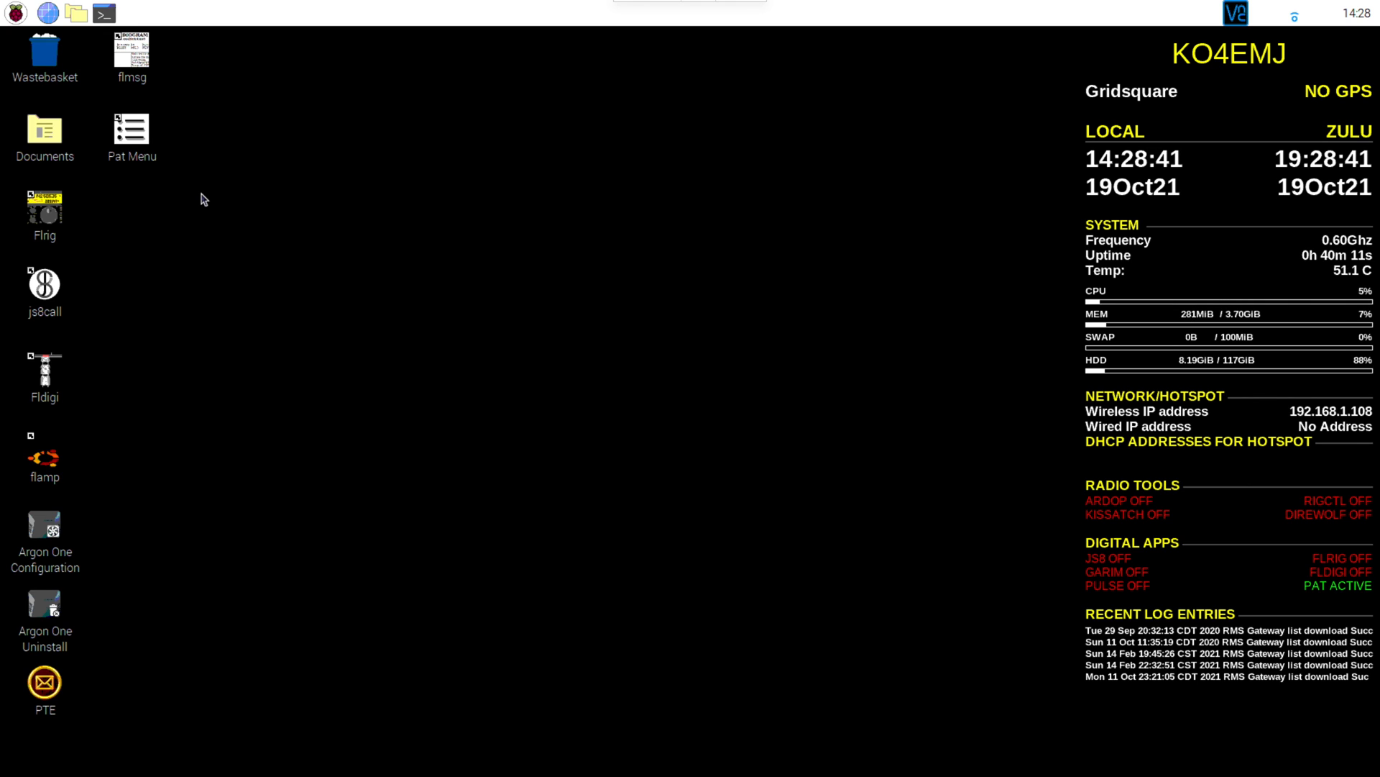
pyautogui.moveTo(75, 233)
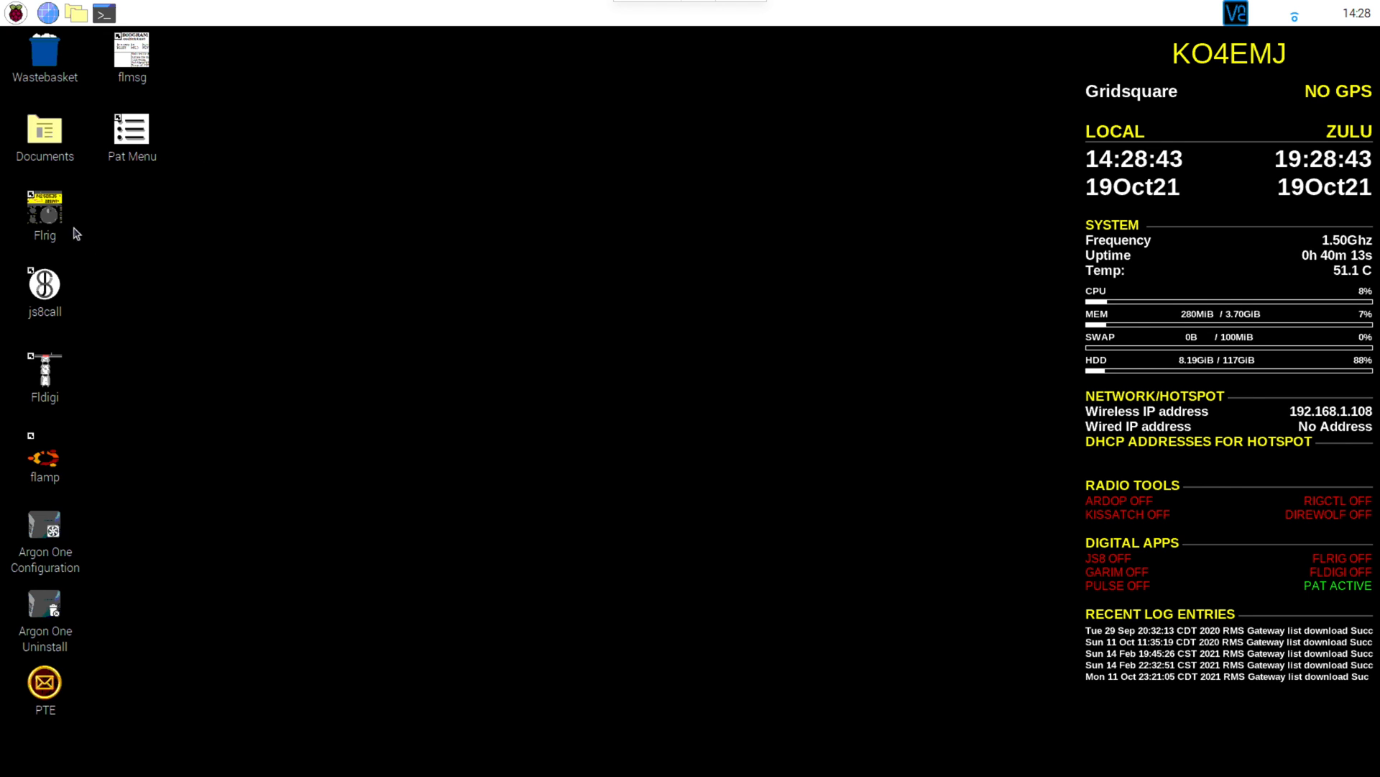
# Launch FLRig for the Xiegu G90 and briefly check its Config menu
pyautogui.doubleClick(44, 213)
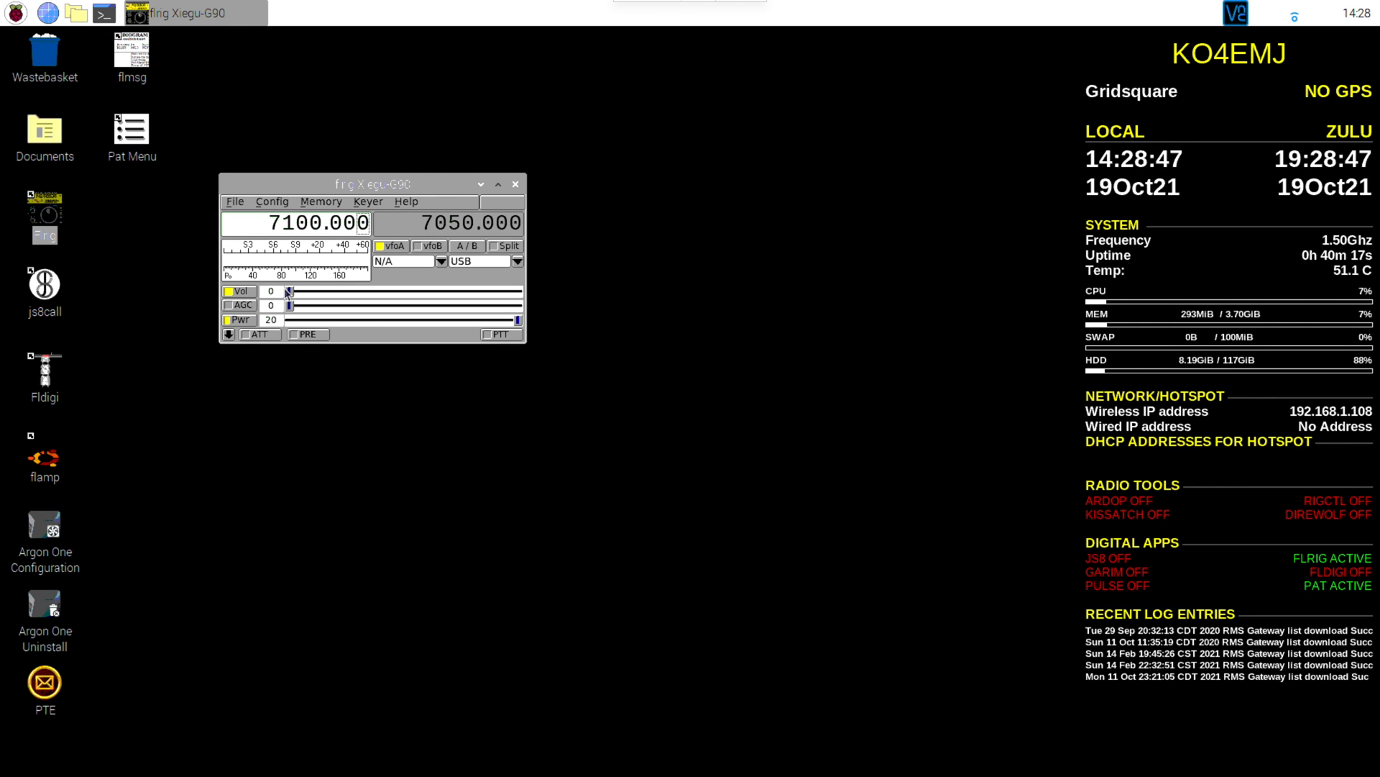
pyautogui.moveTo(441, 185)
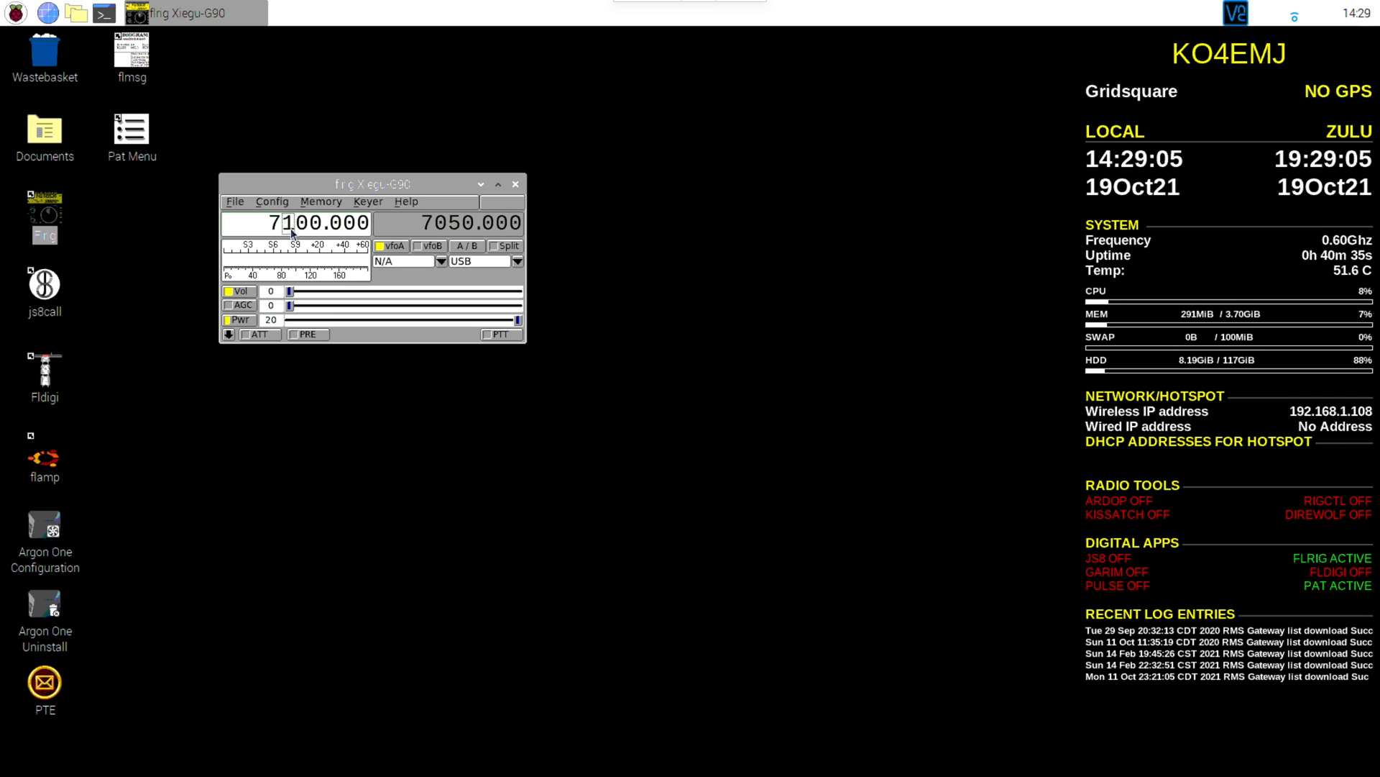
pyautogui.click(272, 202)
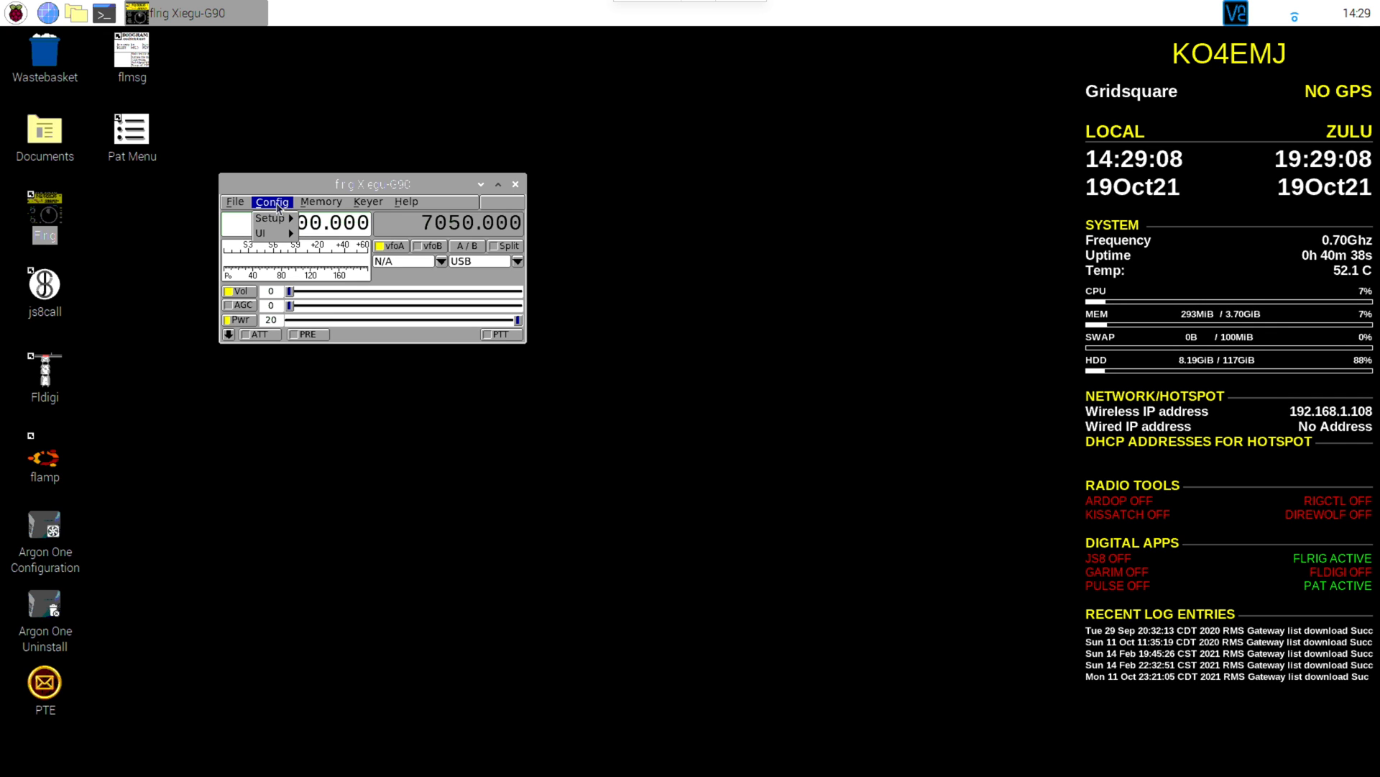
pyautogui.click(269, 217)
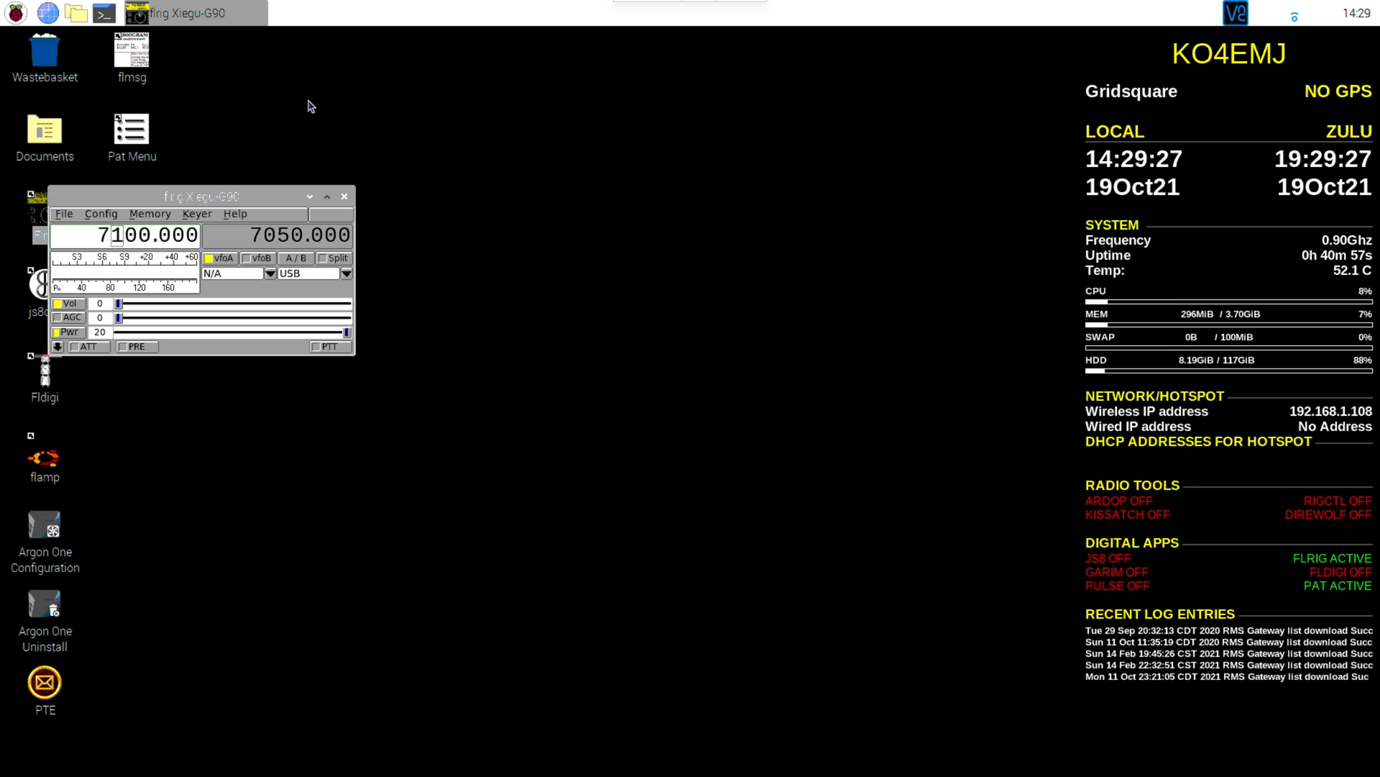
pyautogui.moveTo(292, 114)
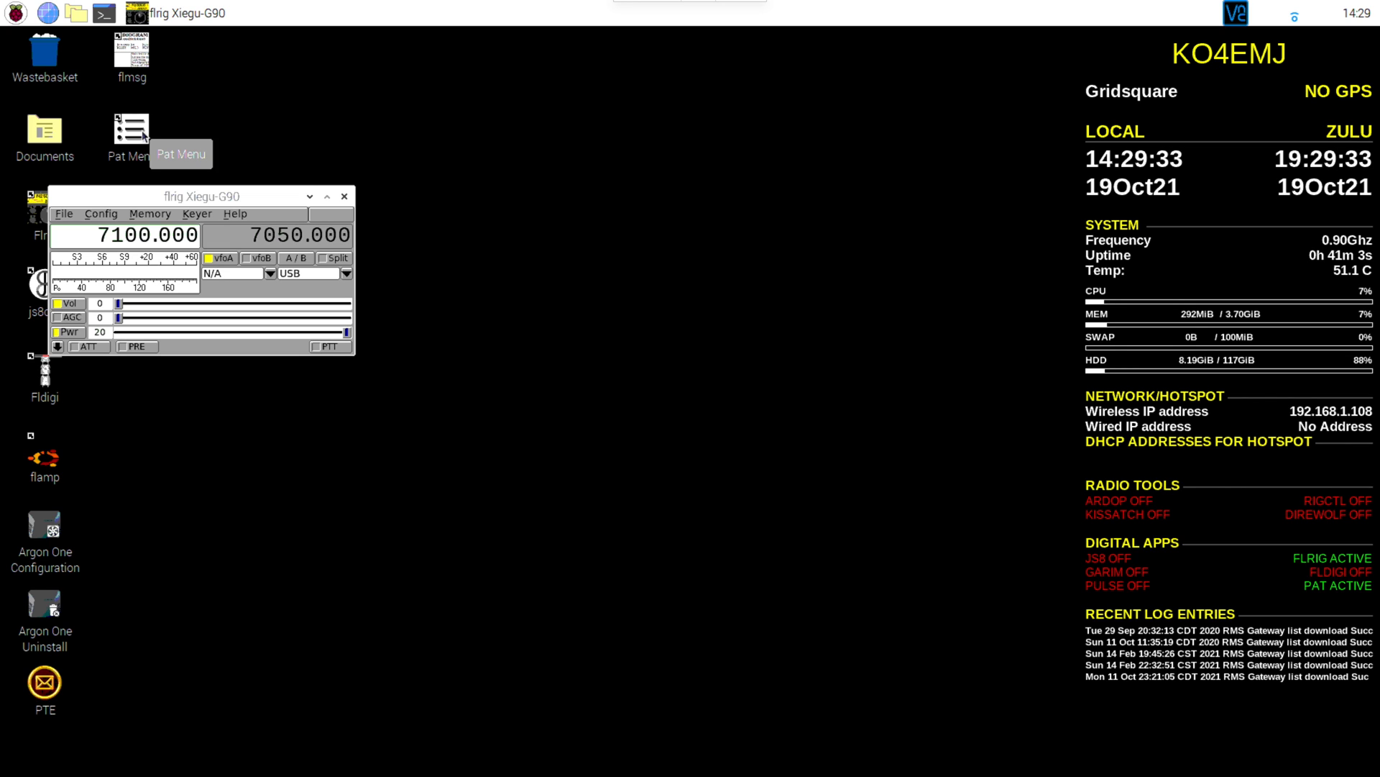
# Launch Pat Menu and view the Current Config Settings under Settings/Config
pyautogui.doubleClick(131, 129)
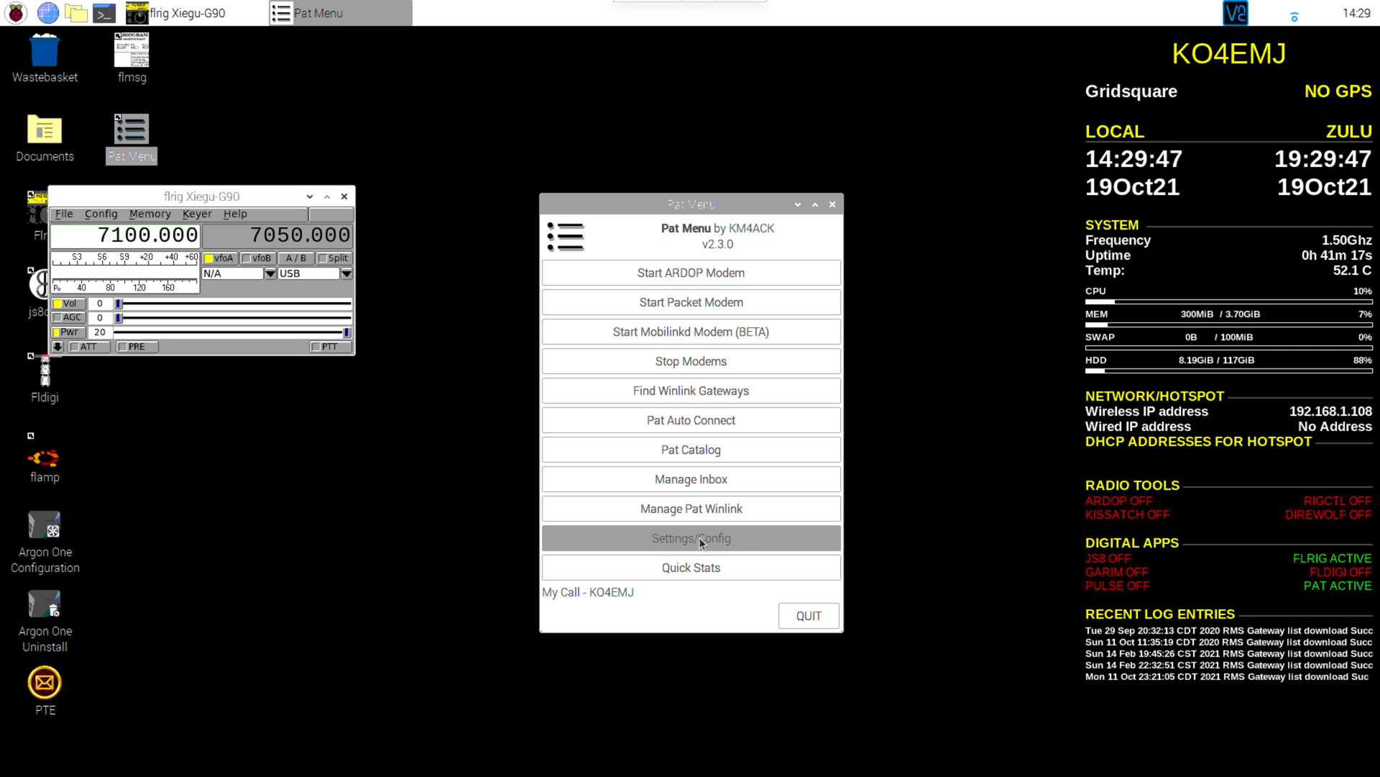
pyautogui.click(691, 538)
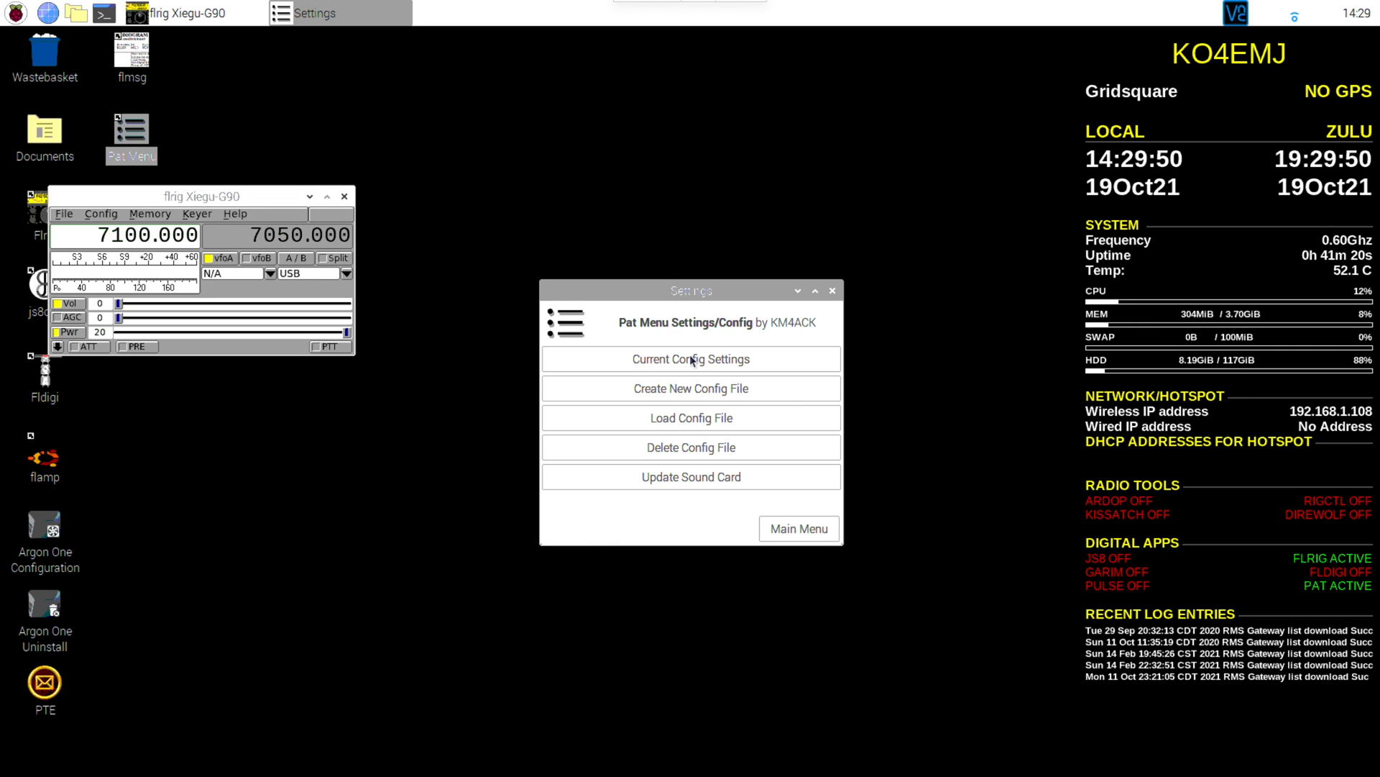
pyautogui.click(691, 358)
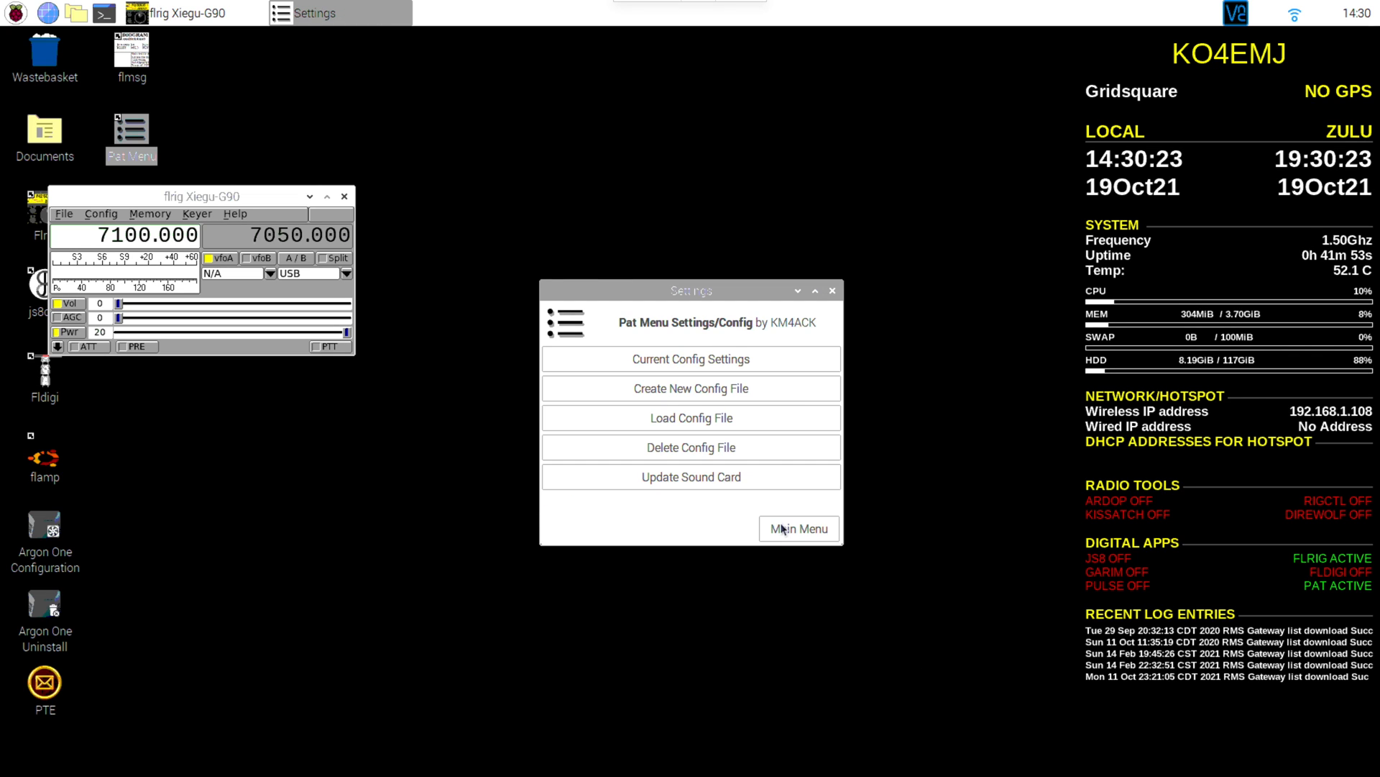
# Go to Find Winlink Gateways and download a fresh gateway list
pyautogui.click(797, 528)
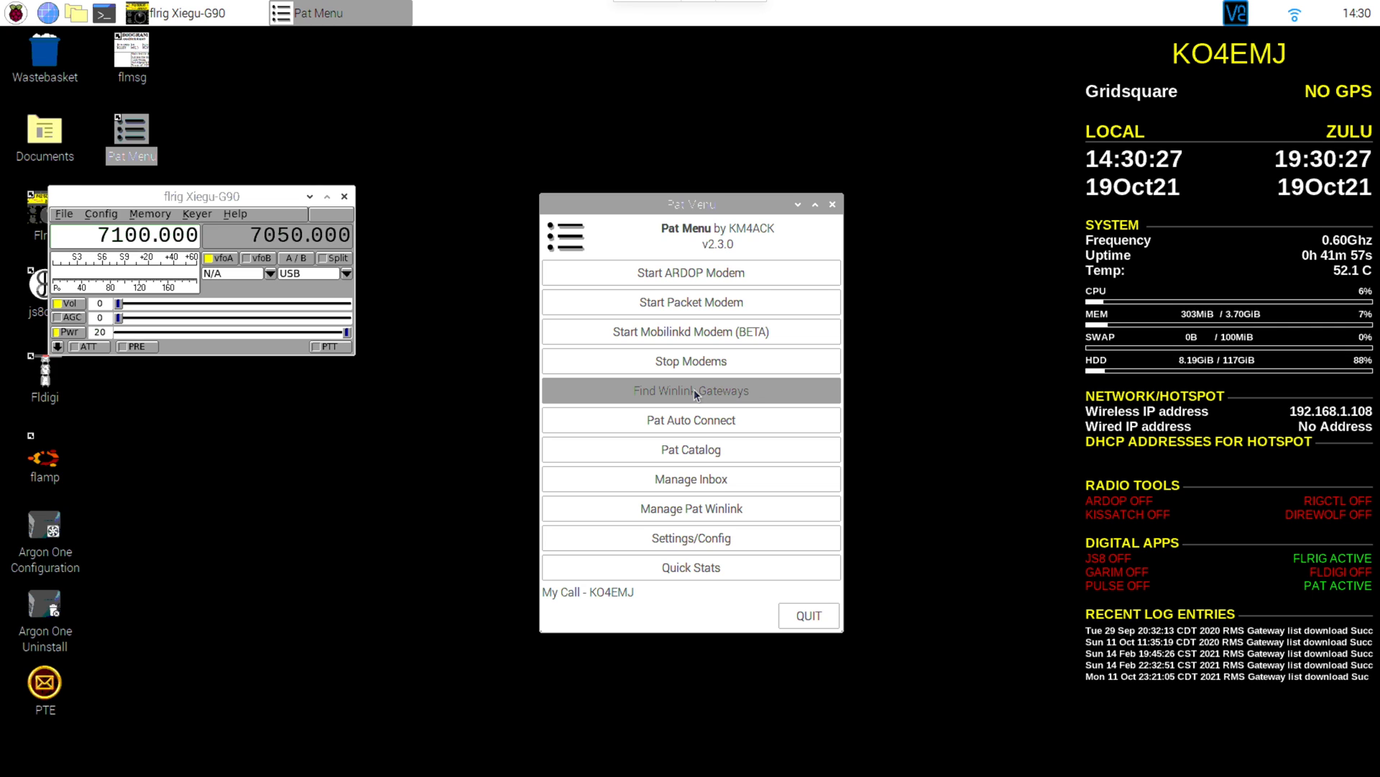
pyautogui.click(690, 390)
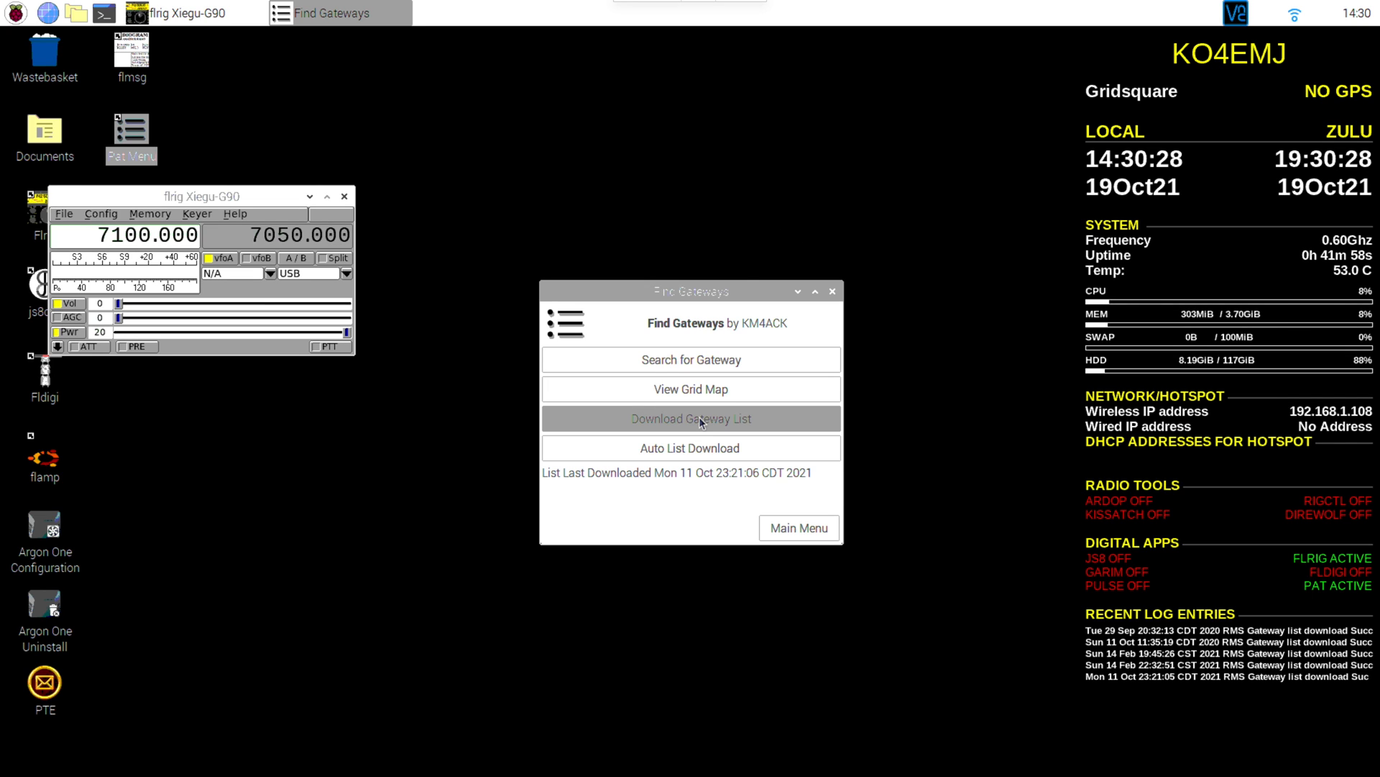
pyautogui.click(832, 291)
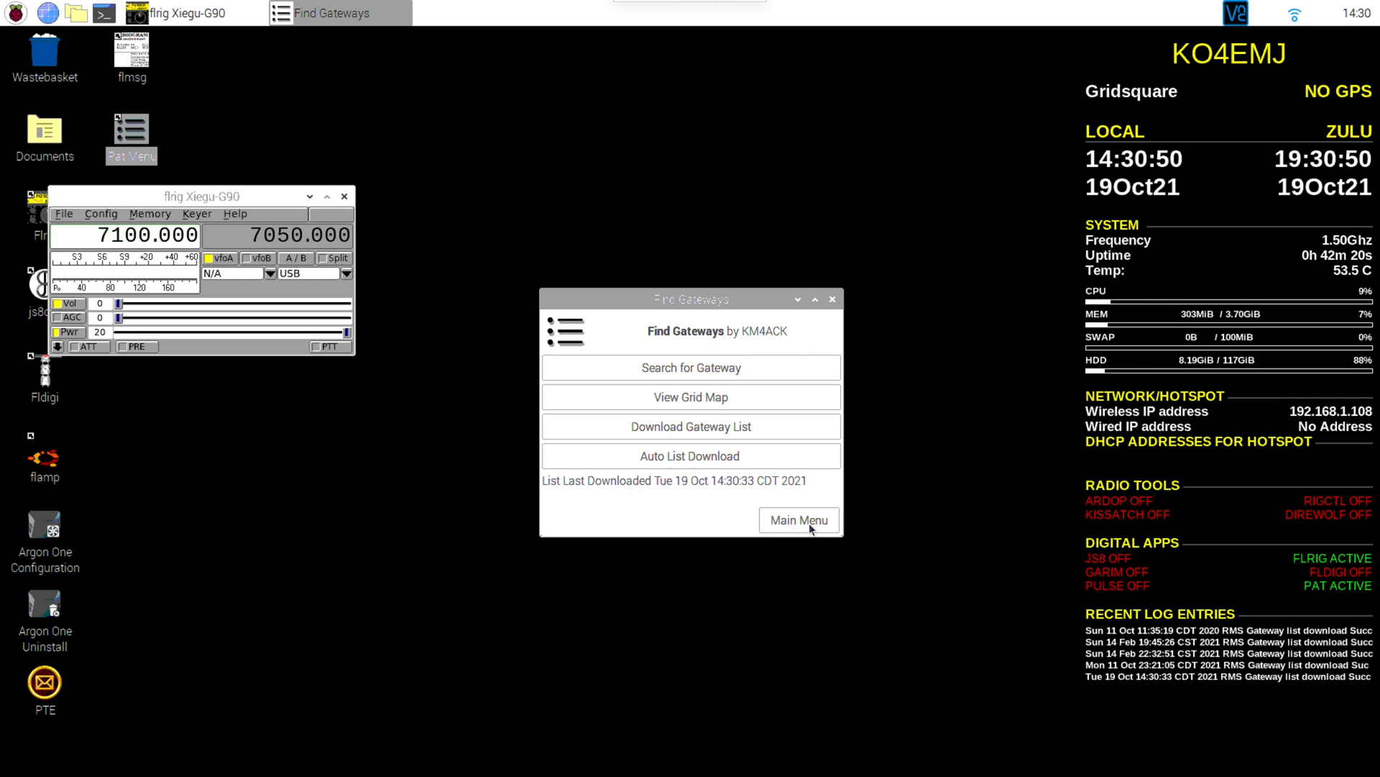
# Return to the main menu and start the ARDOP modem listening on port 8515
pyautogui.click(798, 519)
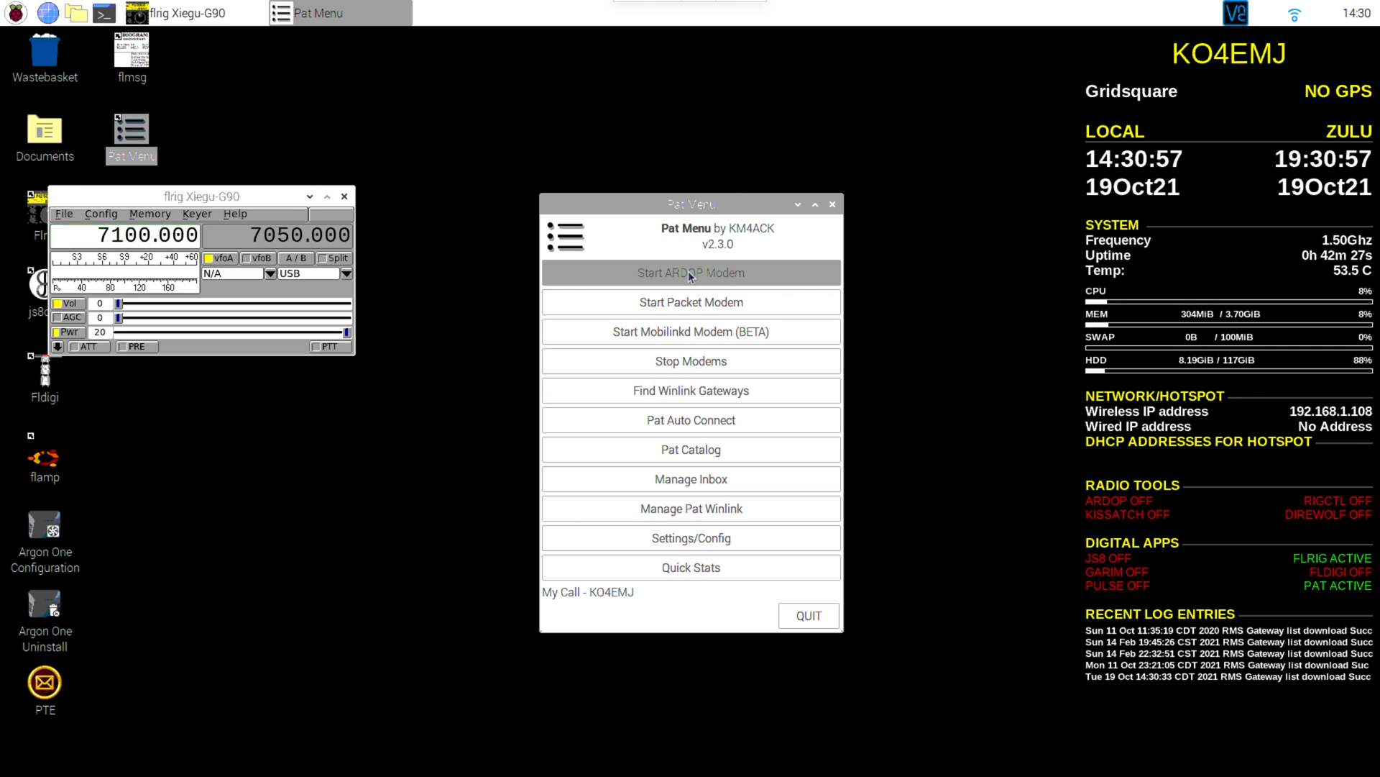
pyautogui.moveTo(693, 264)
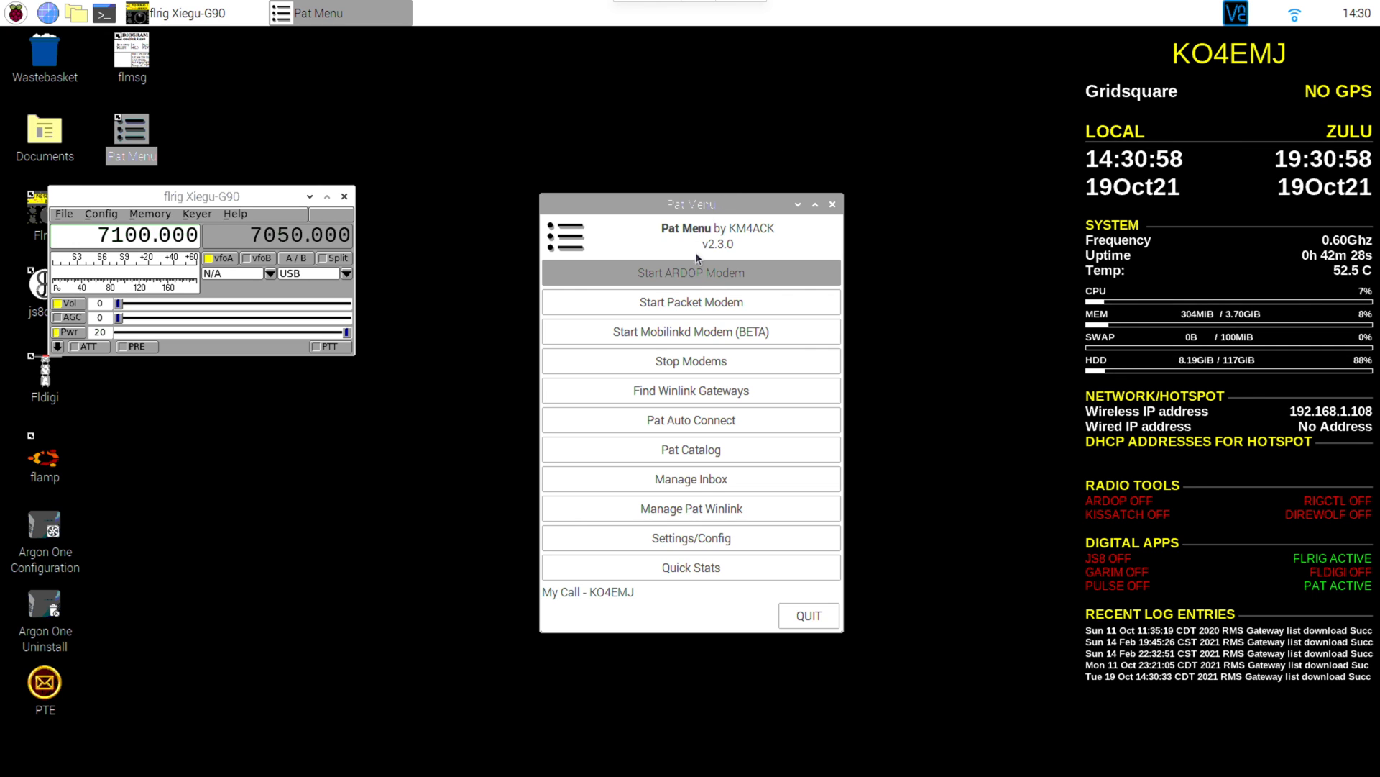
pyautogui.click(690, 272)
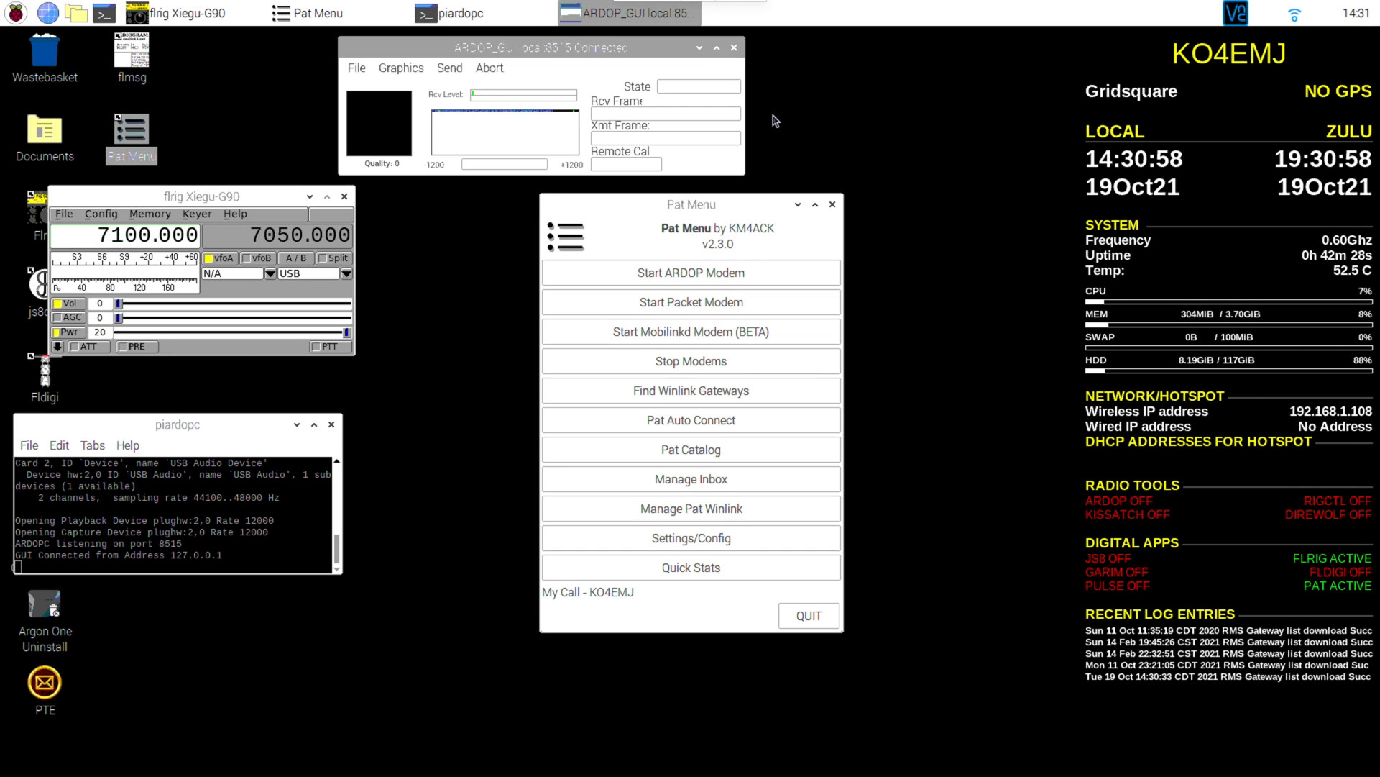
# Launch the Pat web mailbox in Chromium via Manage Inbox
pyautogui.click(690, 272)
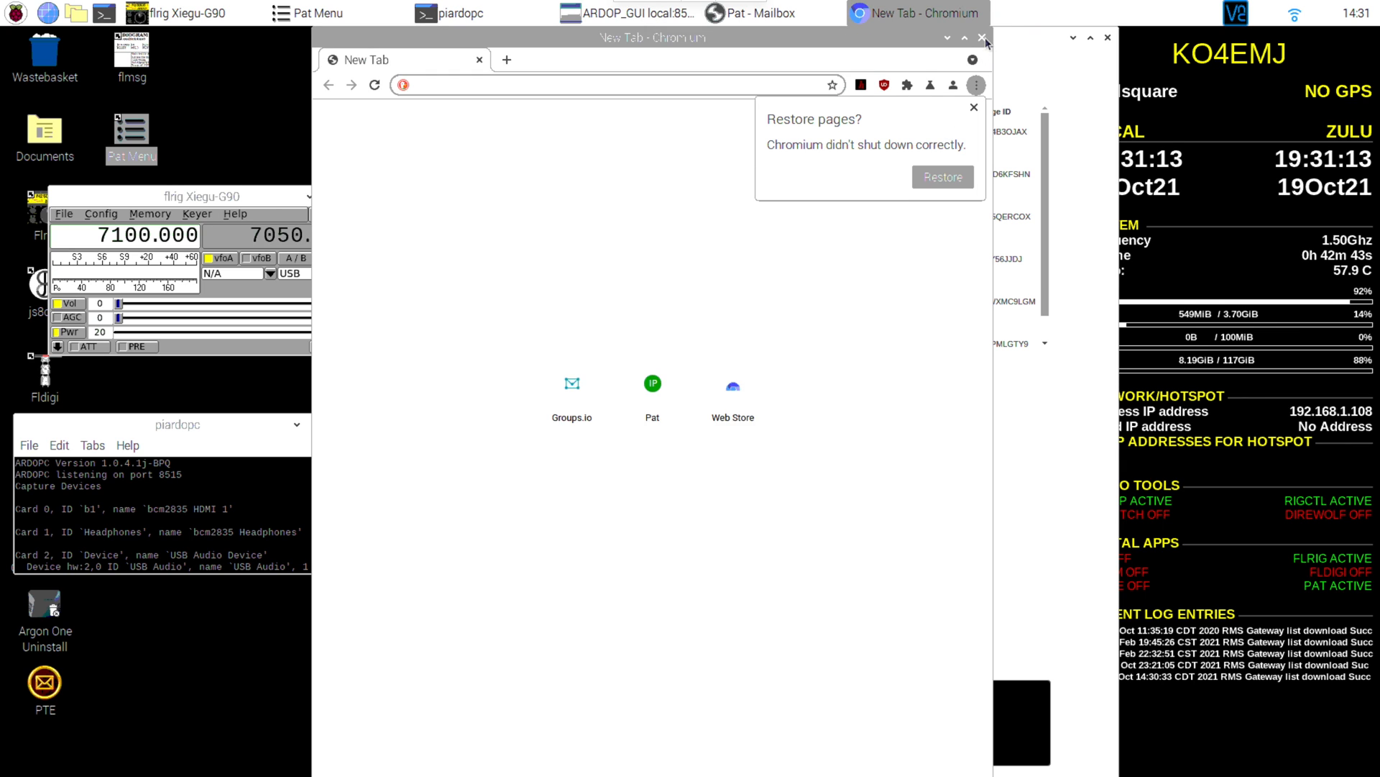
# Close the empty New Tab window to reveal the KO4EMJ Pat inbox
pyautogui.click(983, 39)
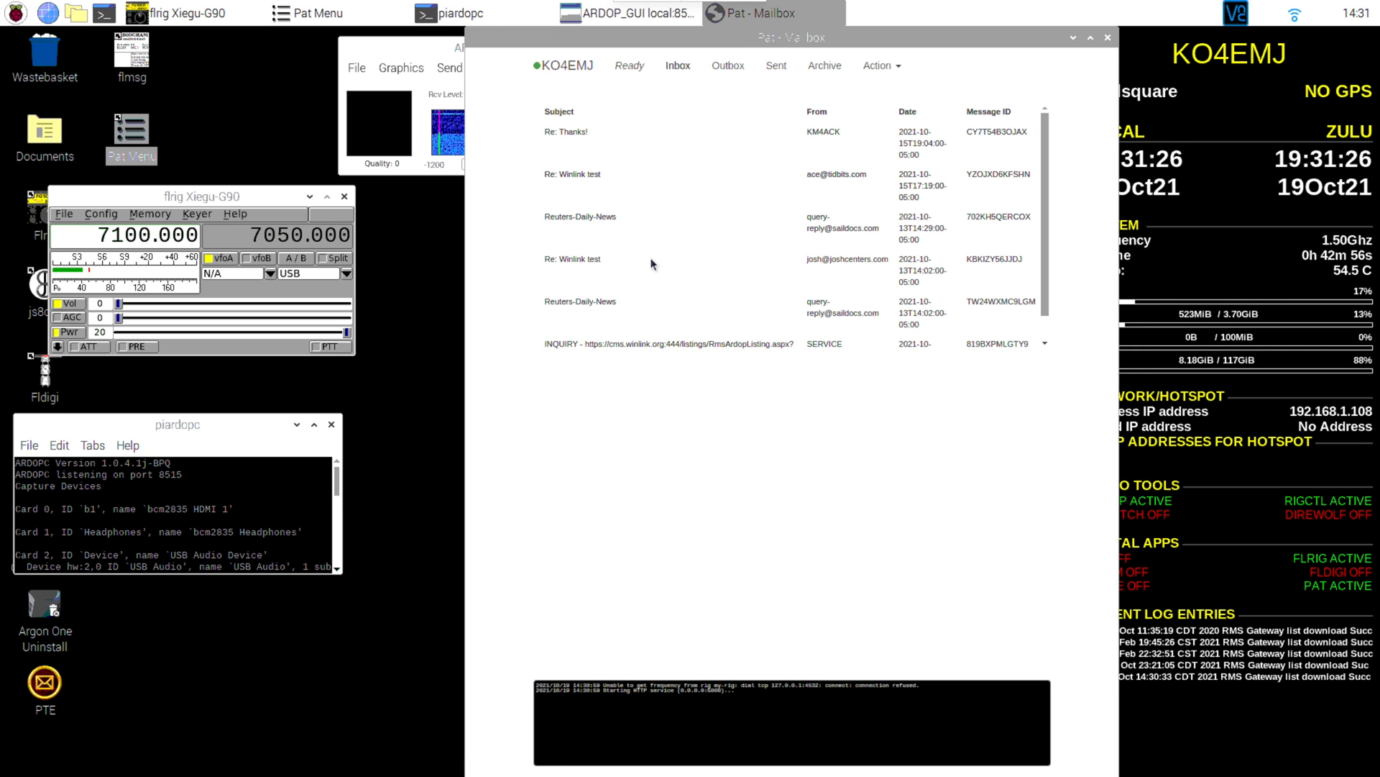
pyautogui.moveTo(701, 710)
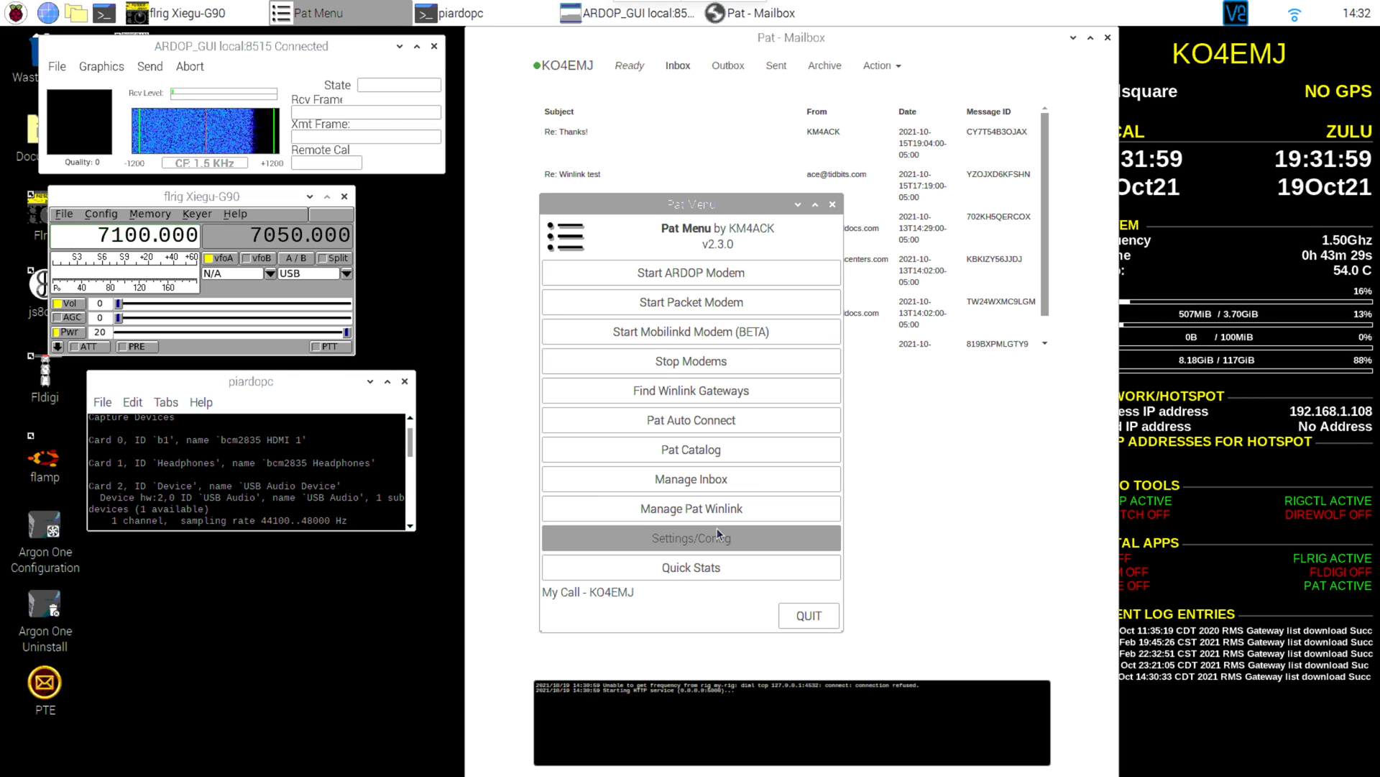
pyautogui.click(690, 538)
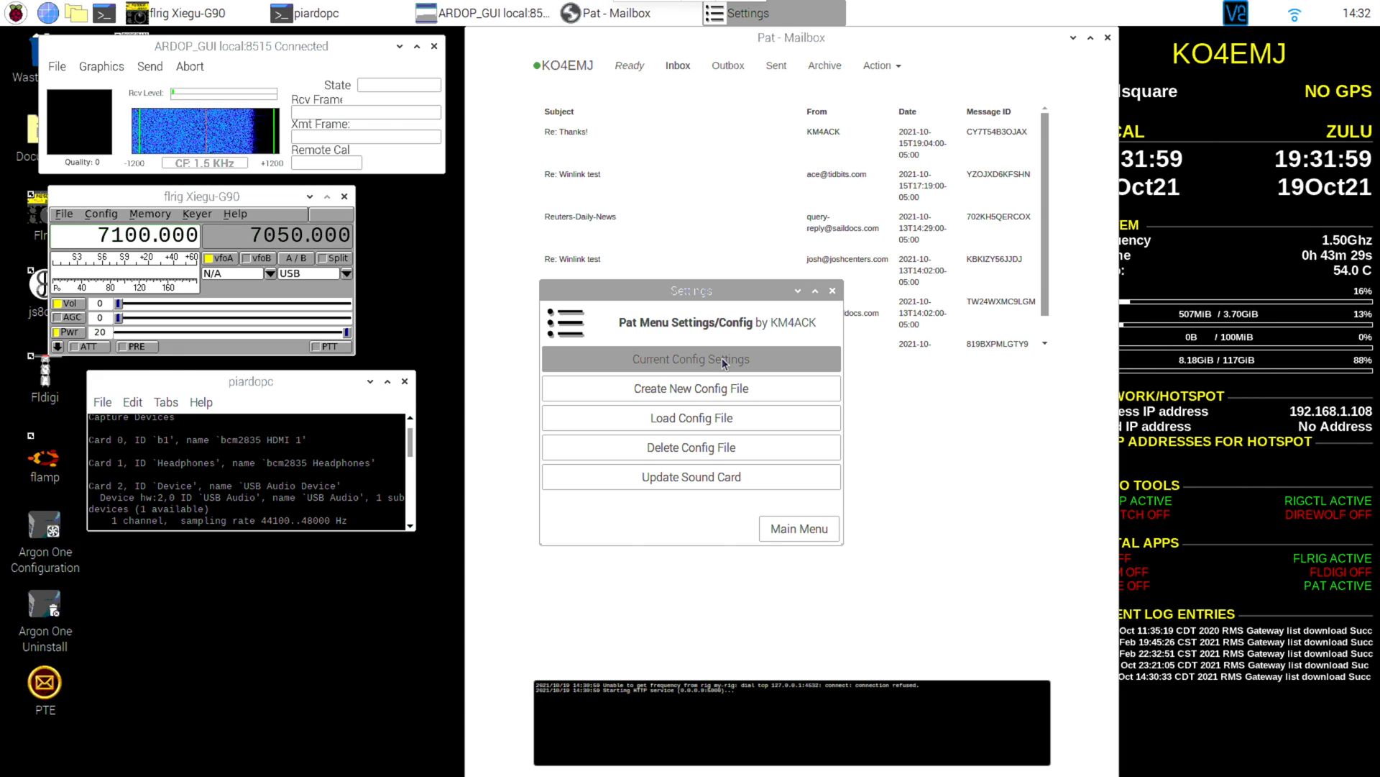
pyautogui.click(691, 359)
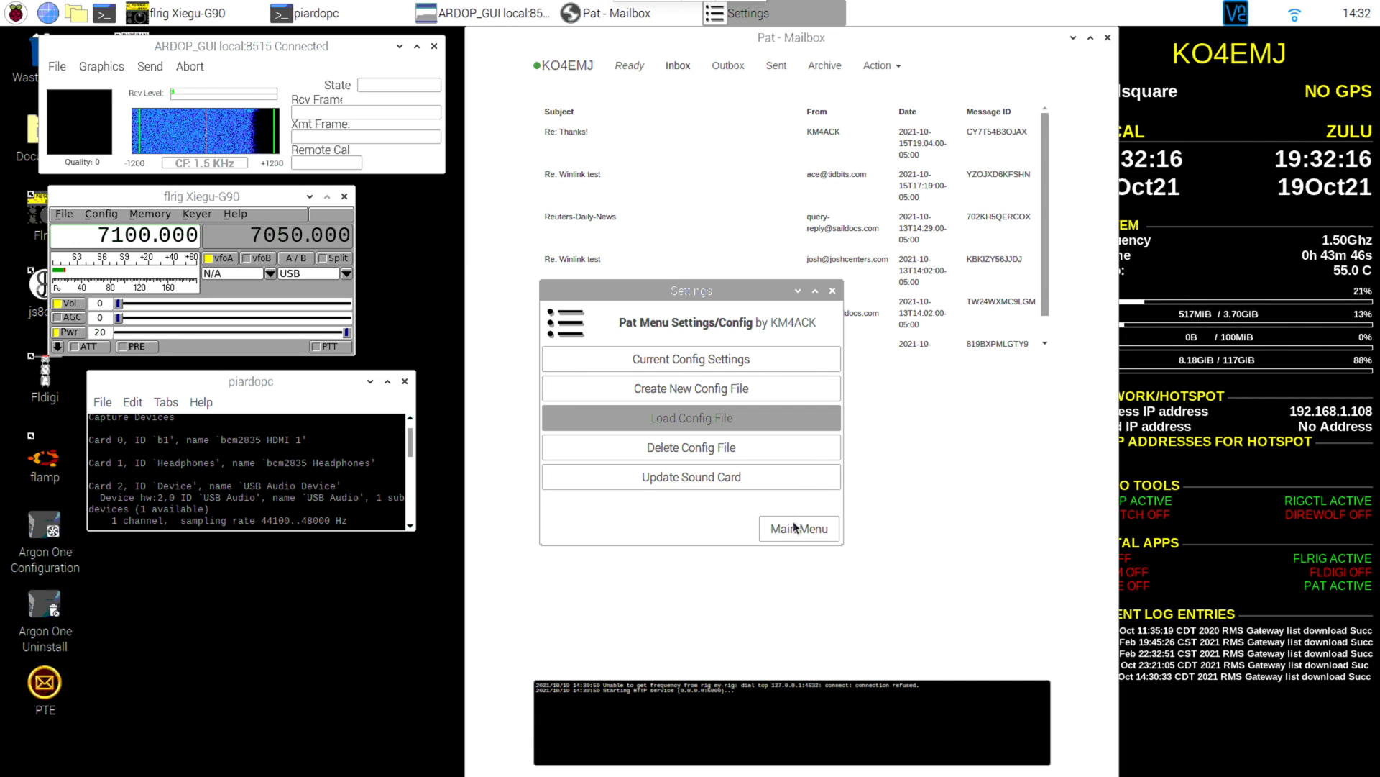
pyautogui.click(798, 528)
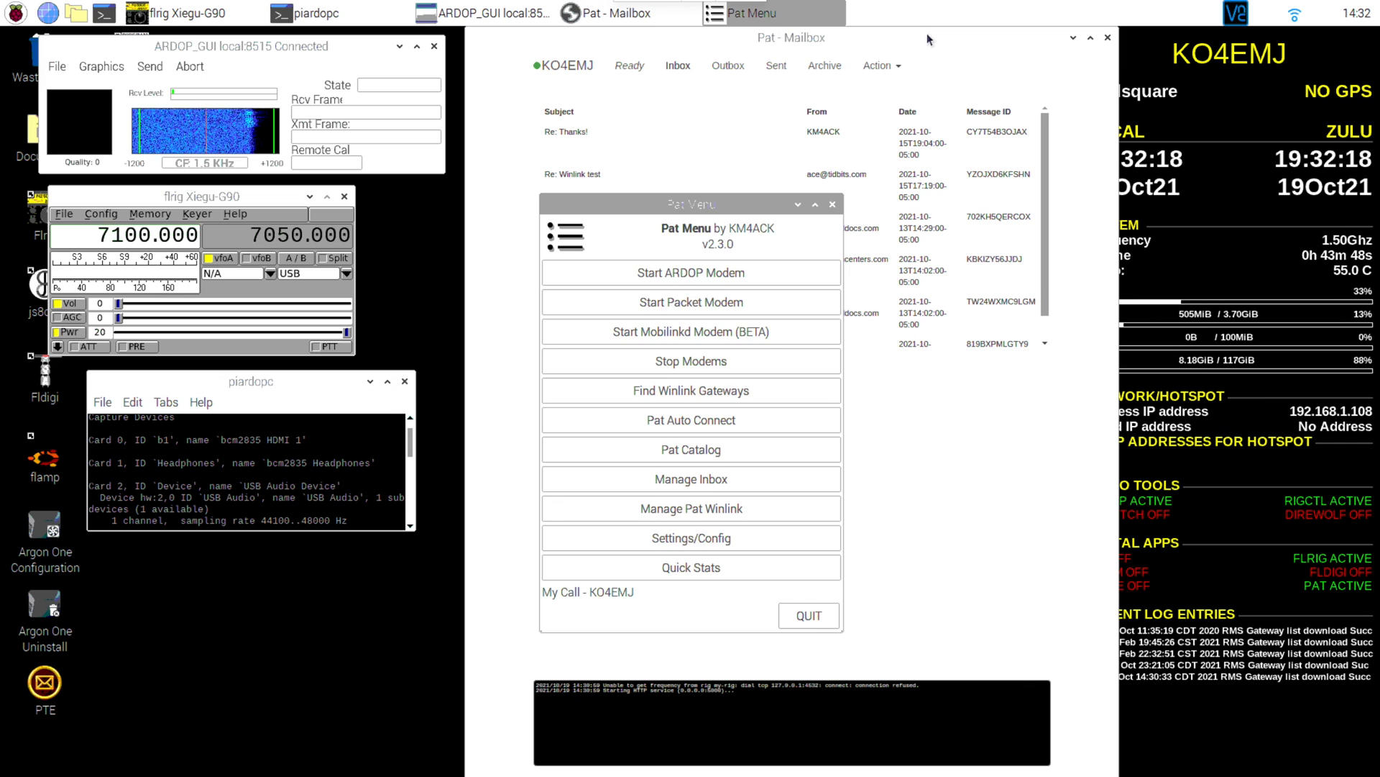
# Move Pat Menu aside and cancel out of the Pat Auto Connect screen
pyautogui.moveTo(688, 202); pyautogui.dragTo(310, 287)
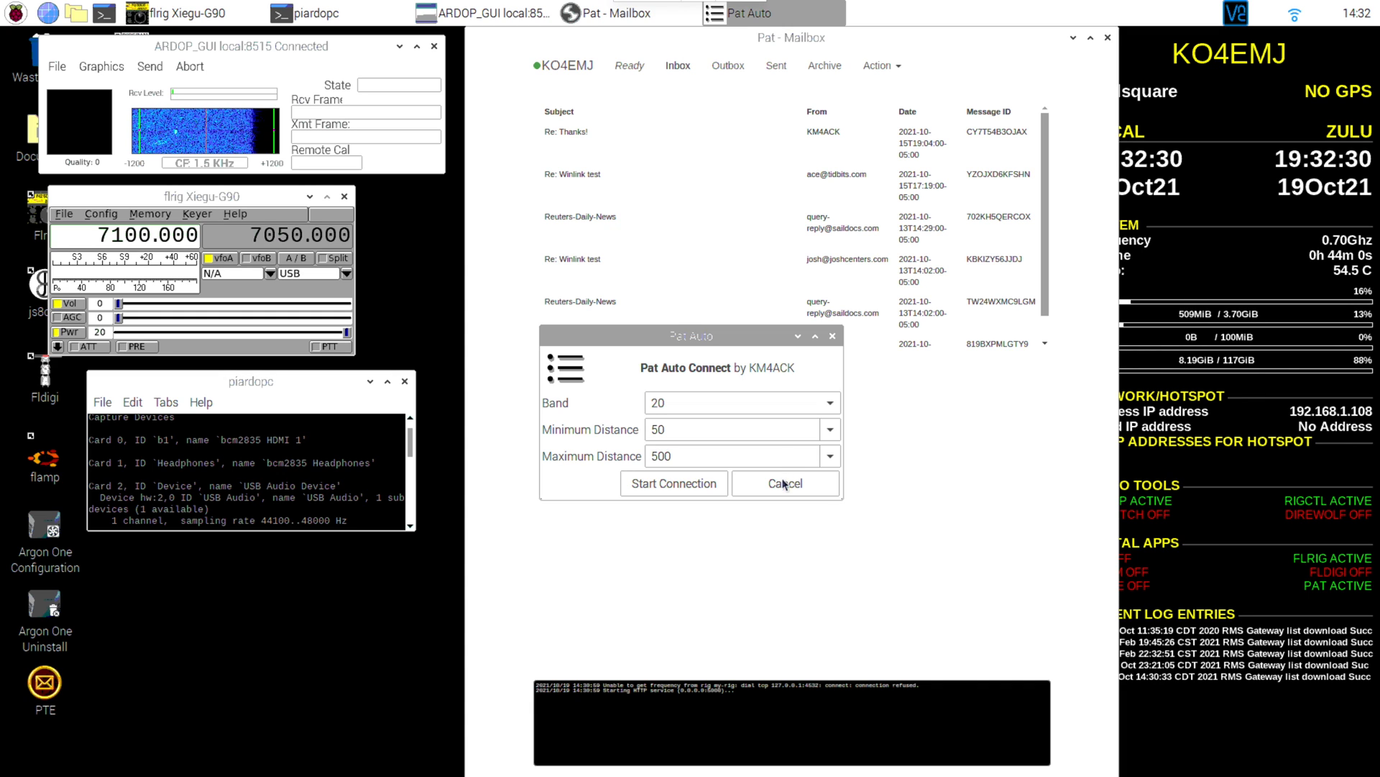
pyautogui.click(782, 483)
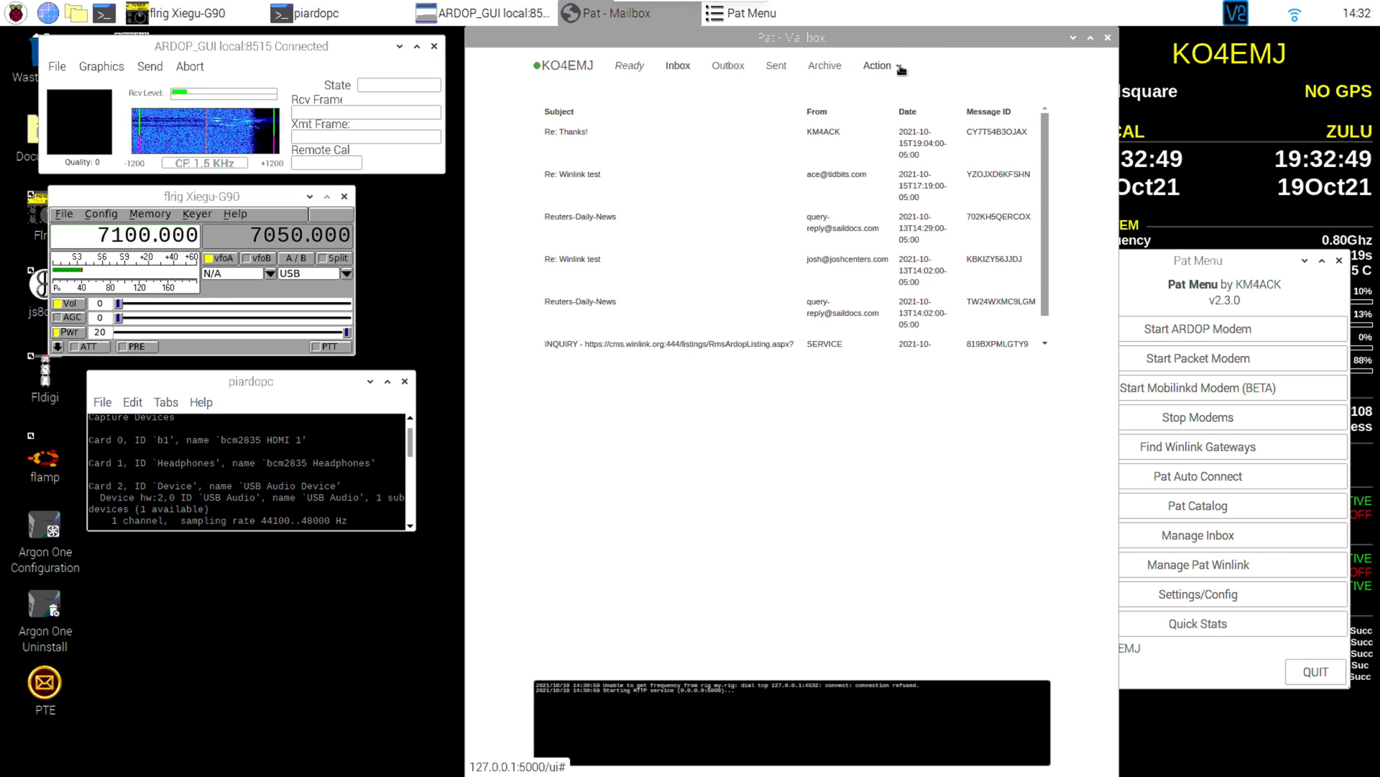
pyautogui.click(878, 66)
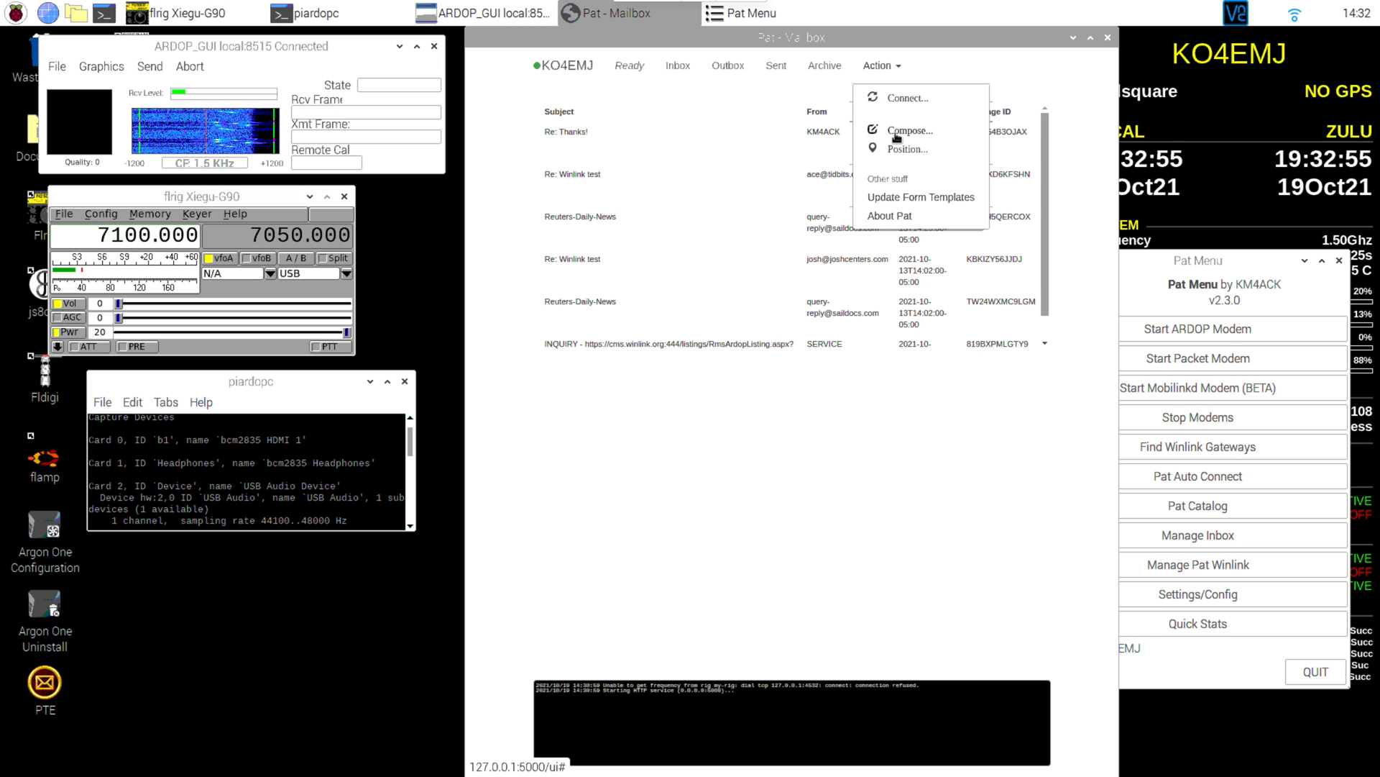
pyautogui.click(909, 131)
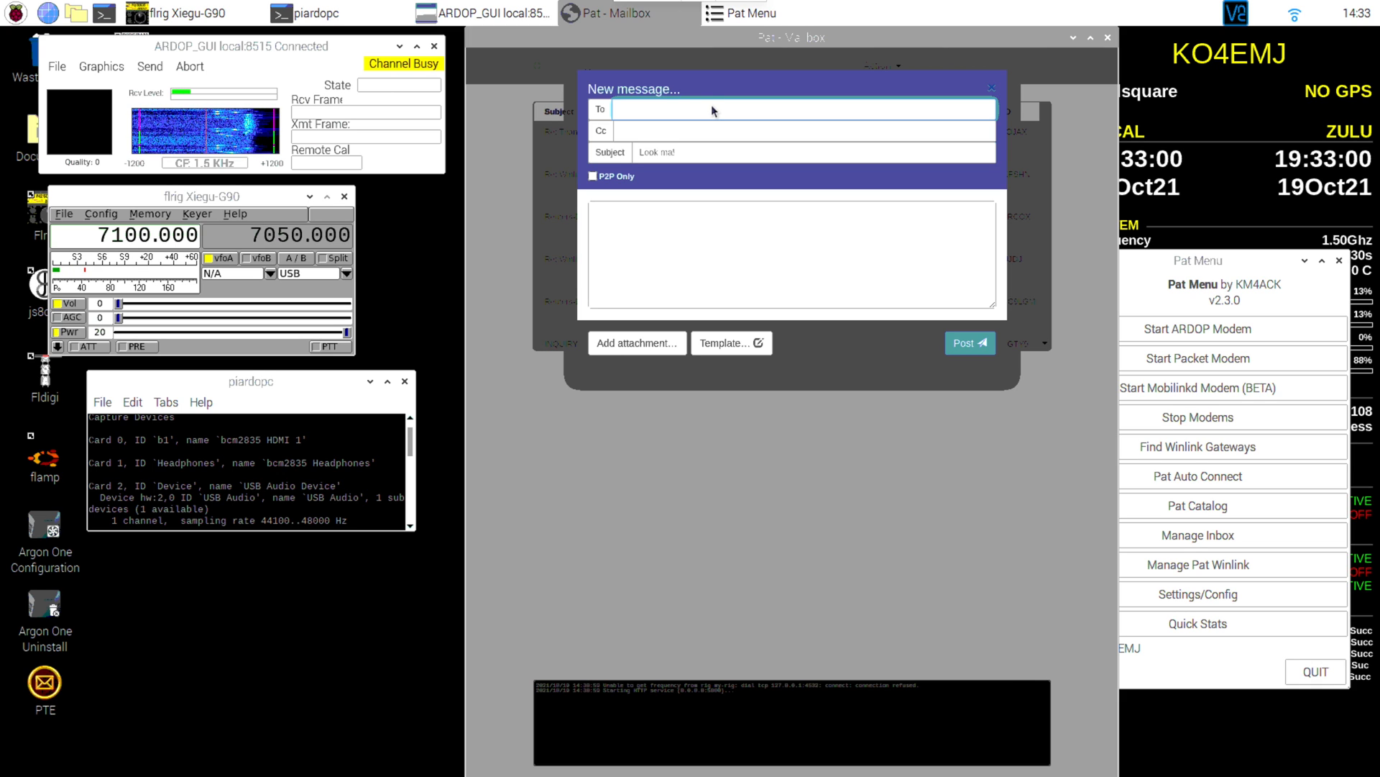
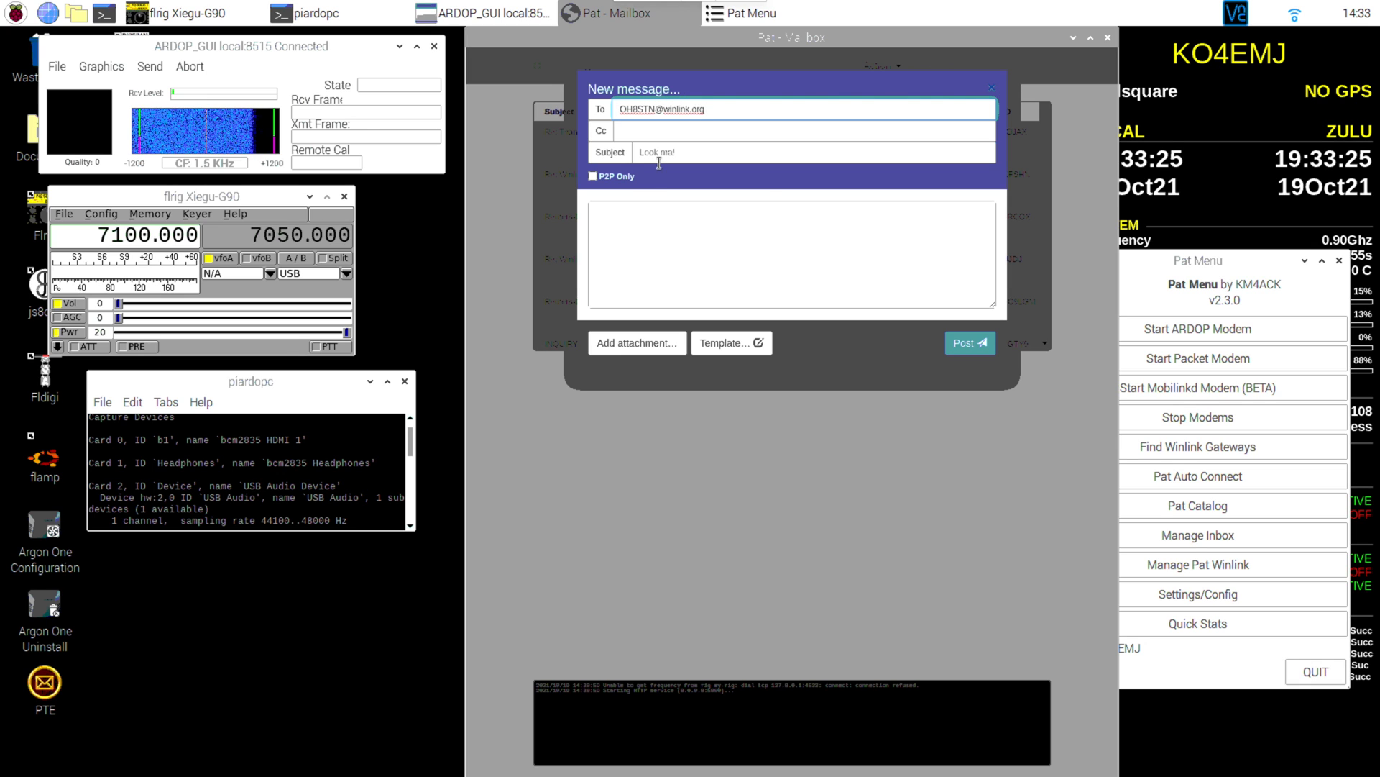
pyautogui.write('Hi')
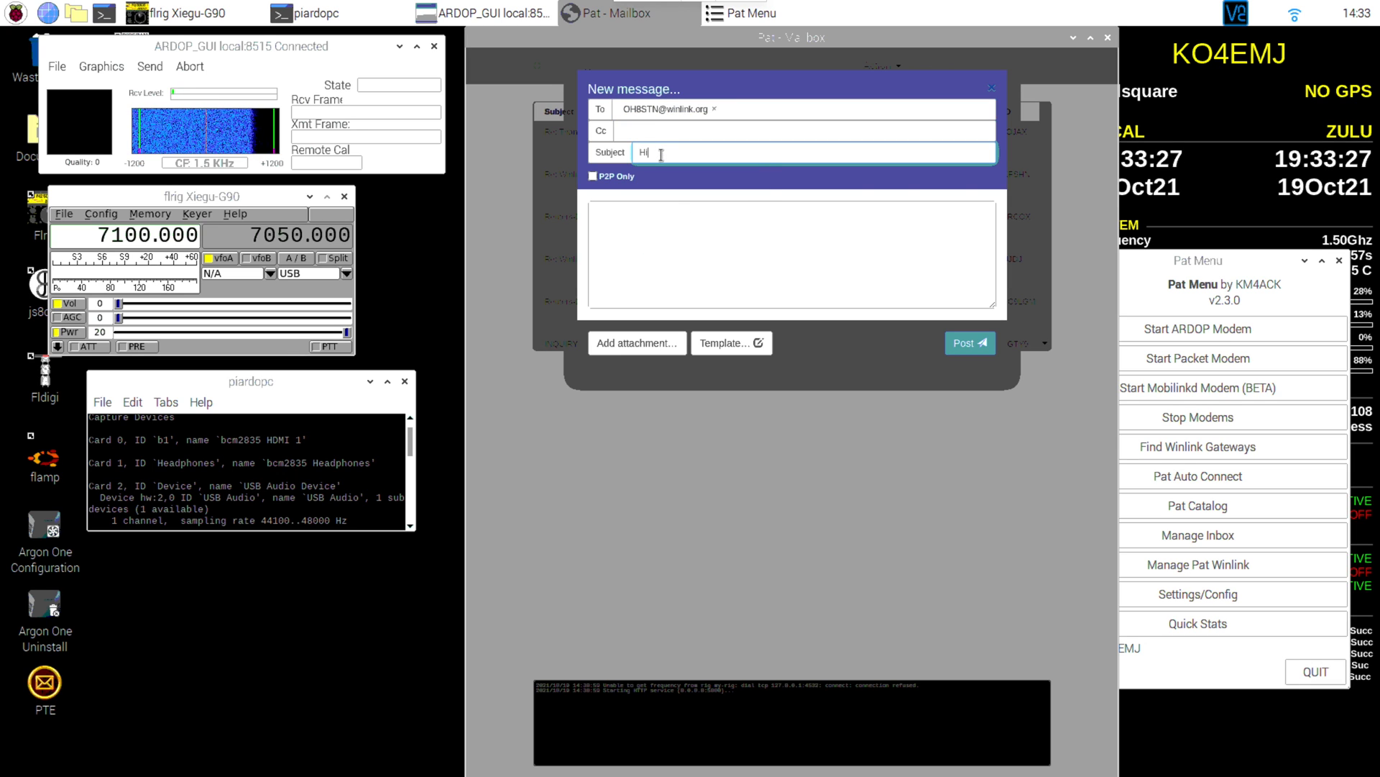
pyautogui.click(791, 256)
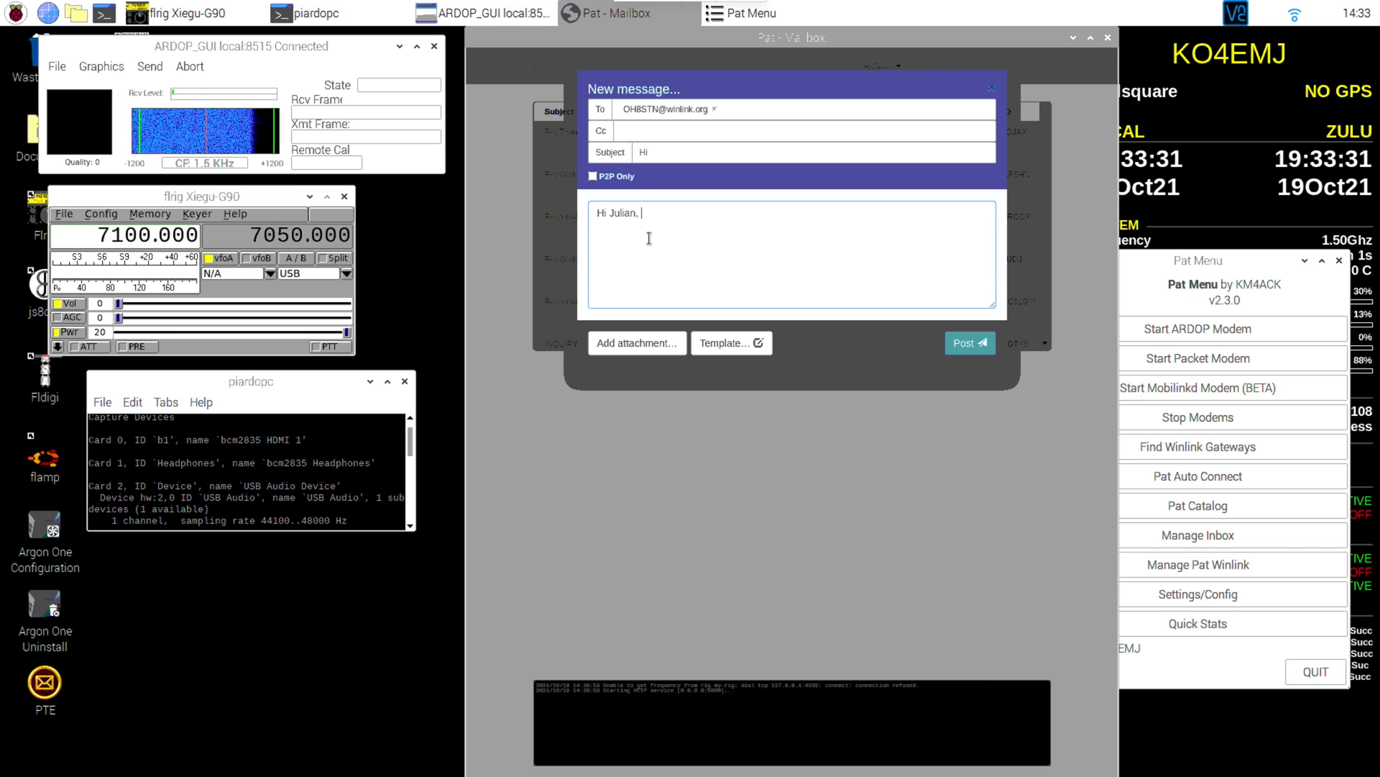
pyautogui.write('big fan of your')
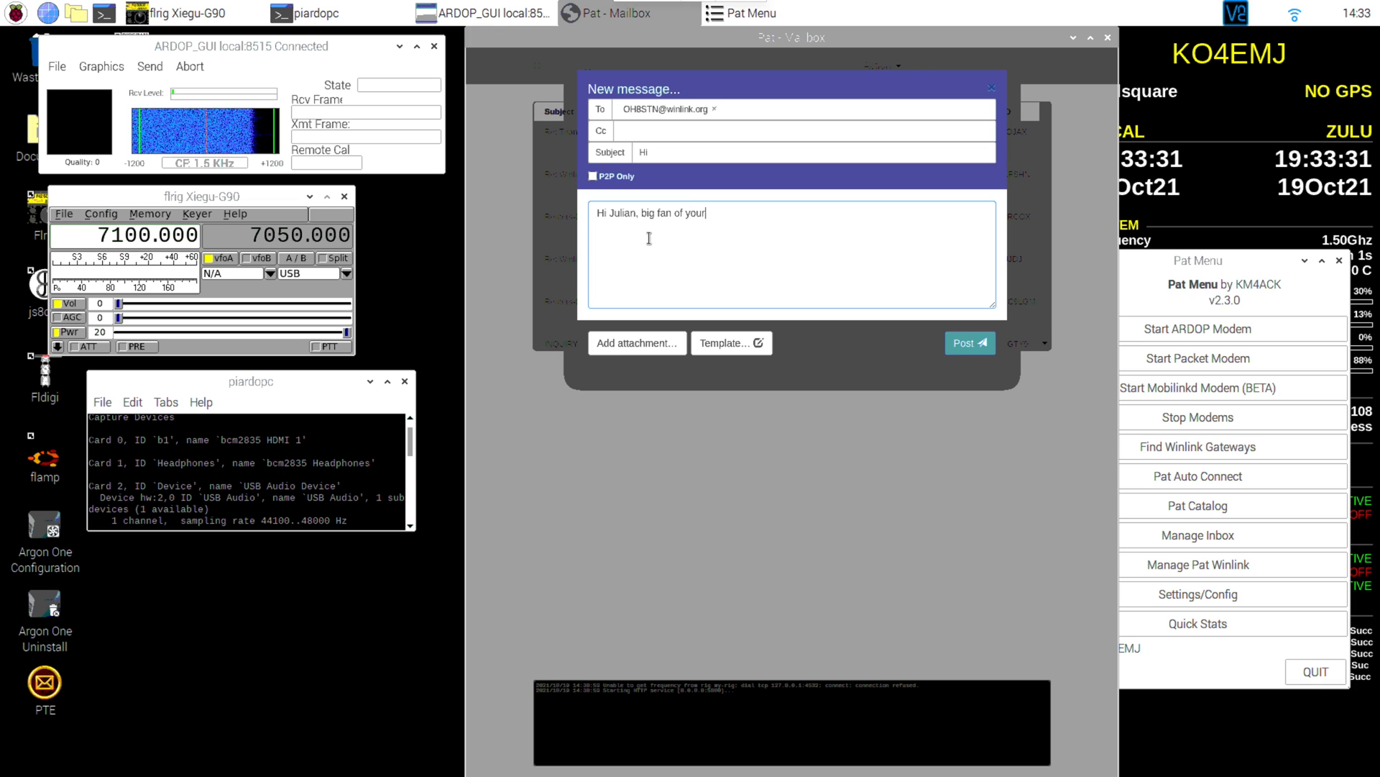
pyautogui.write('channel. Got W')
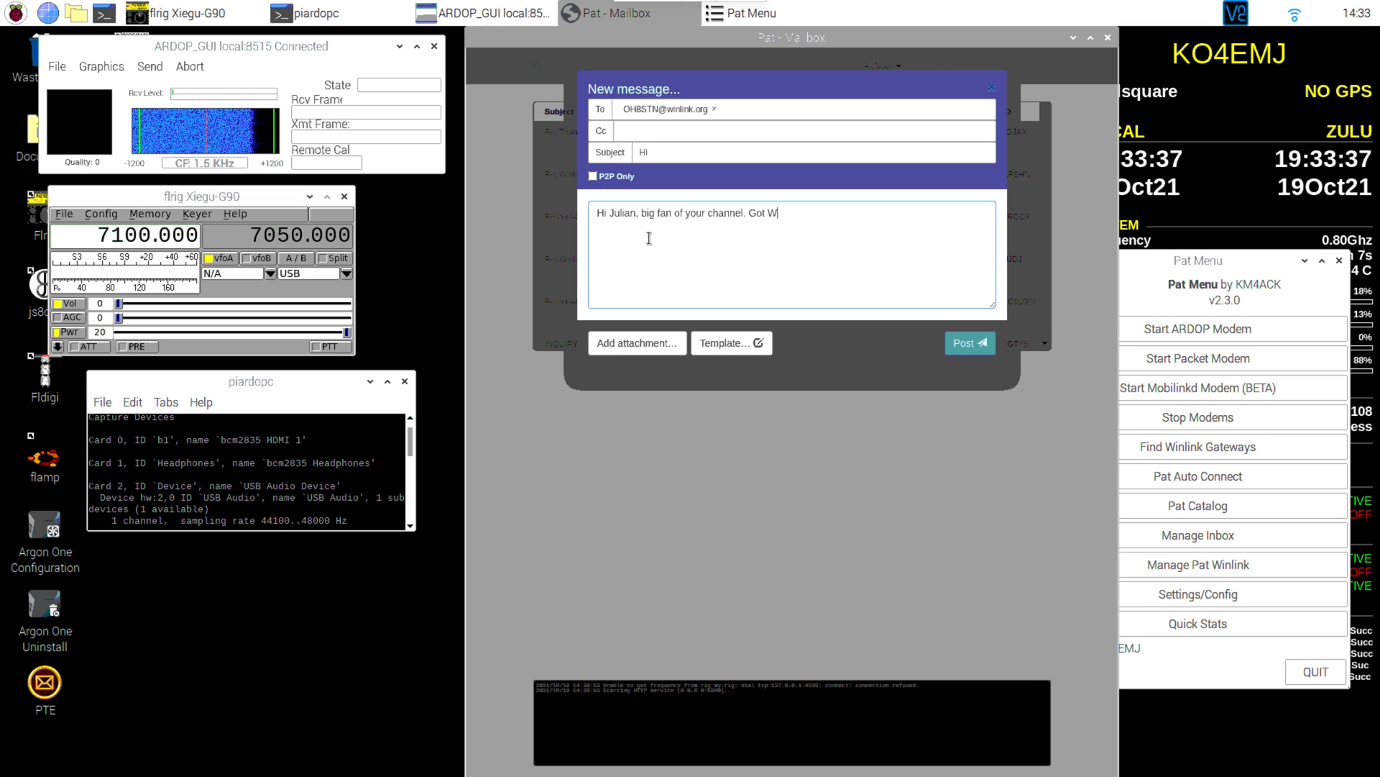
pyautogui.write('inlink working and just wanted to say hi.')
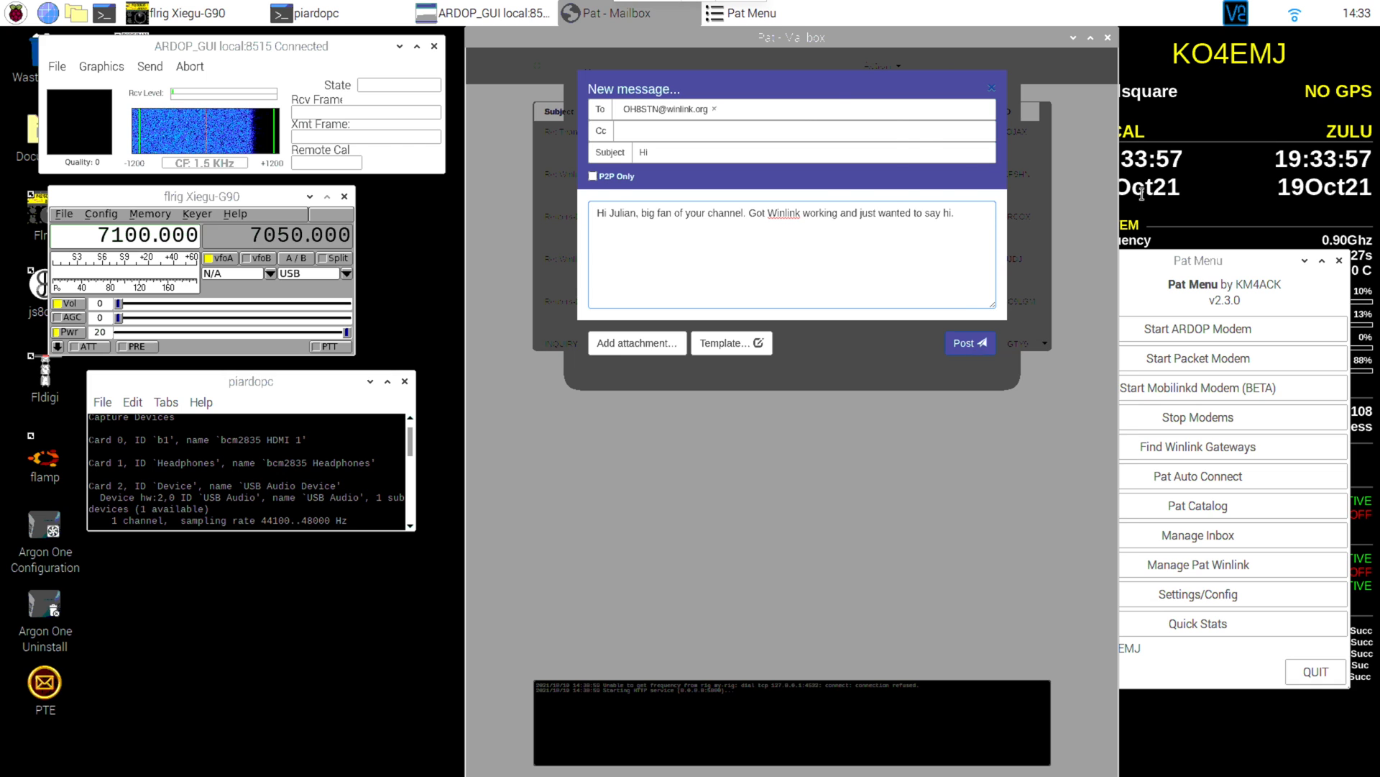
pyautogui.click(967, 343)
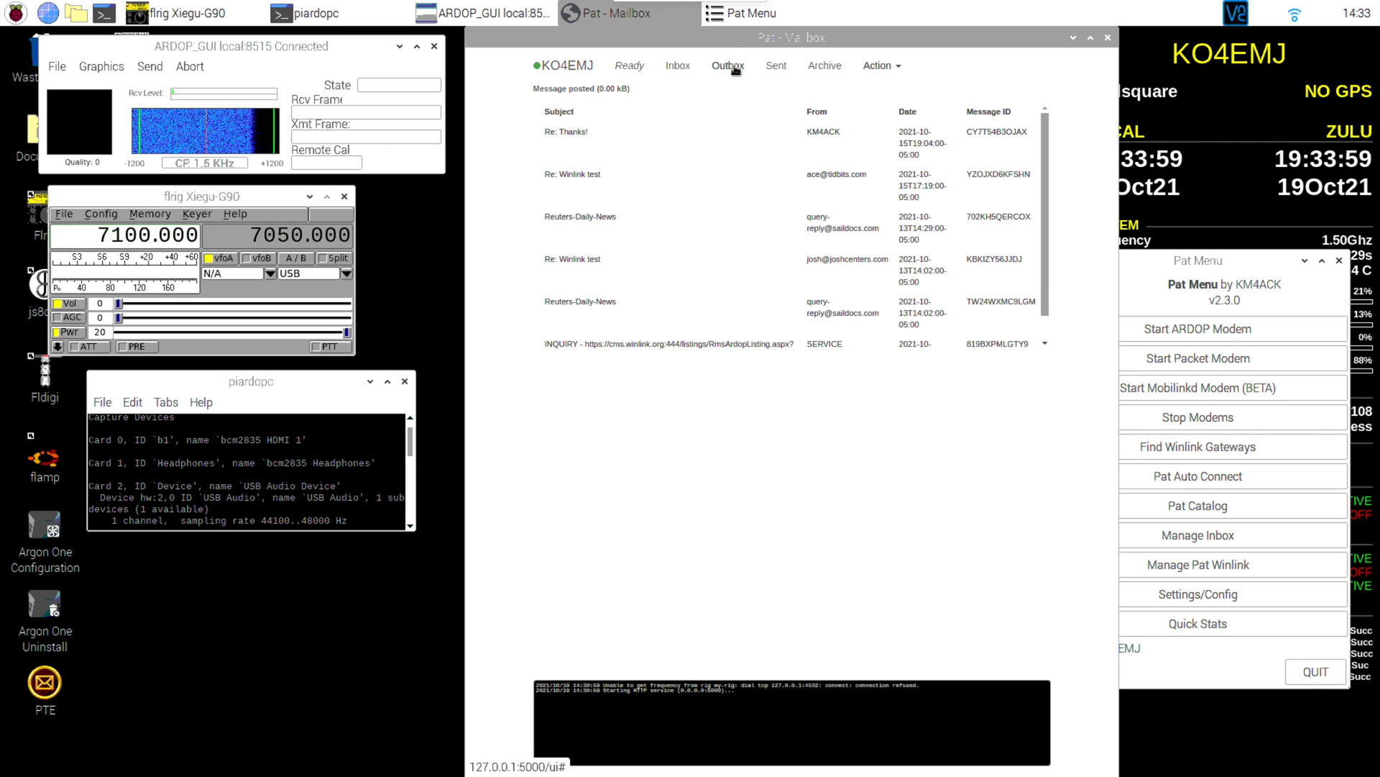
# Show the Outbox, where the 'Hi' message to OH8STN awaits sending
pyautogui.click(728, 64)
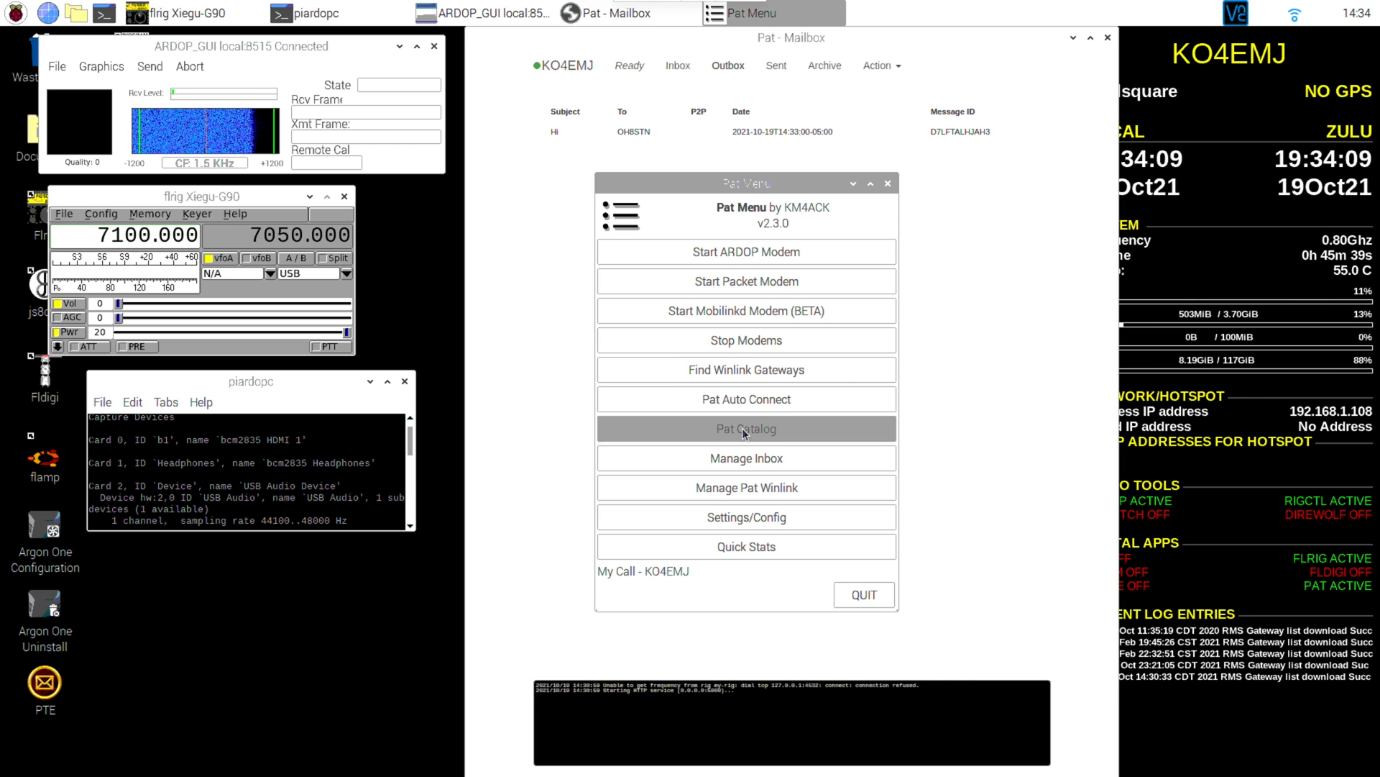
pyautogui.click(747, 428)
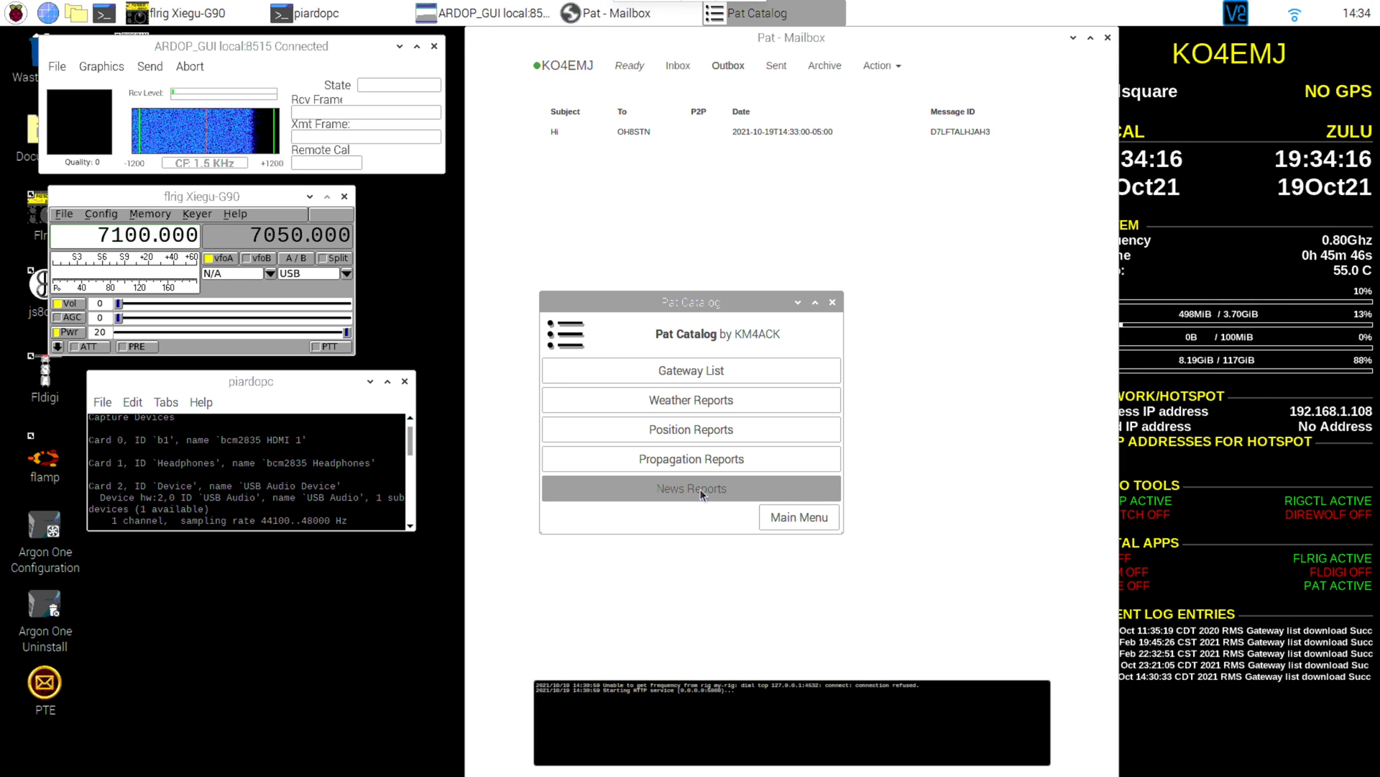
pyautogui.click(691, 489)
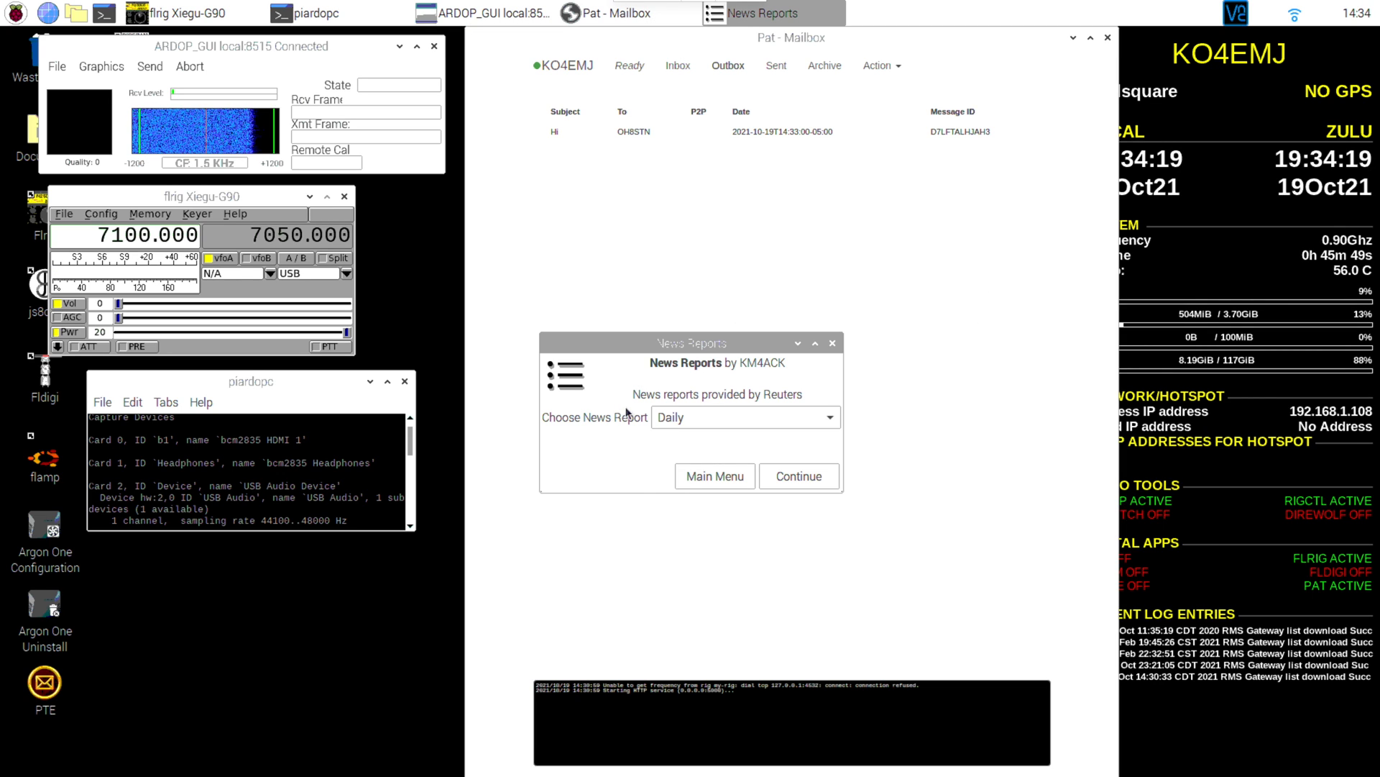
pyautogui.click(745, 417)
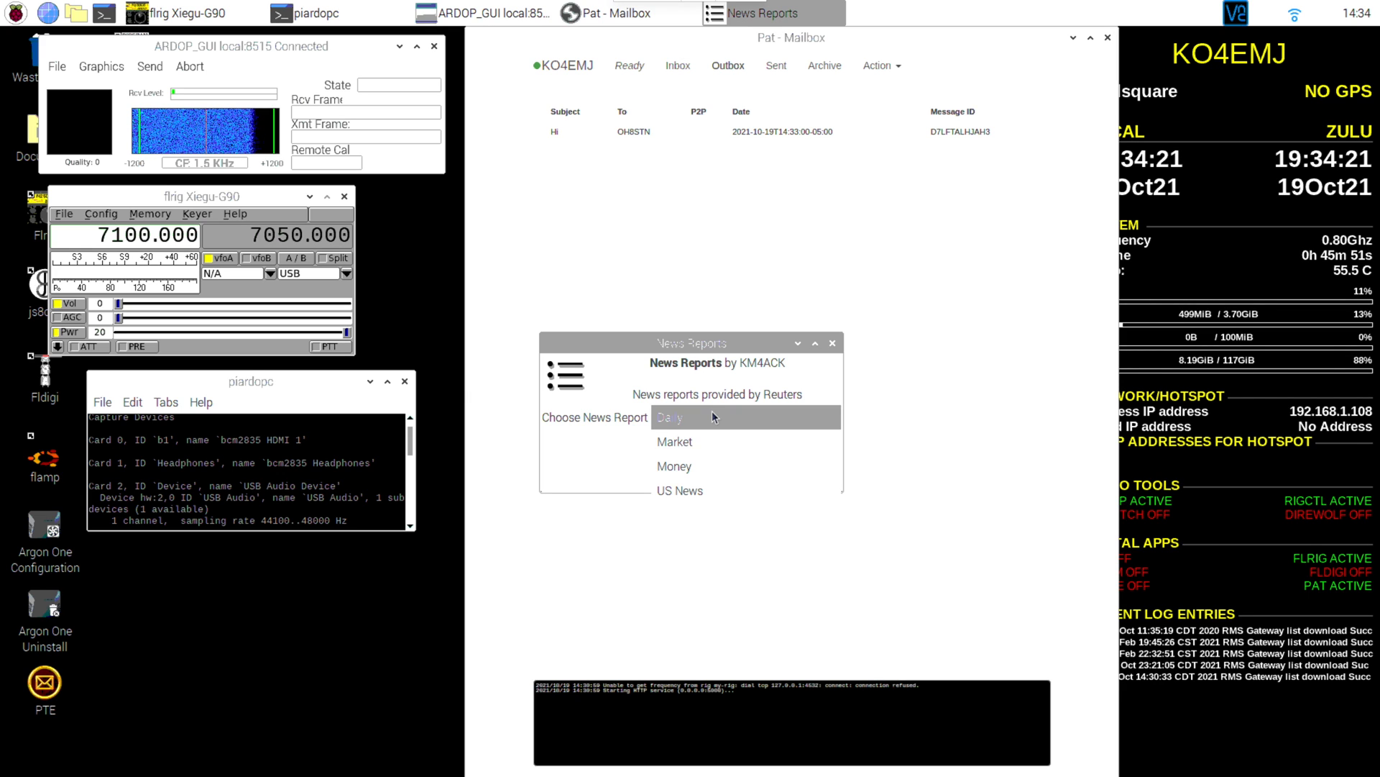
pyautogui.click(668, 417)
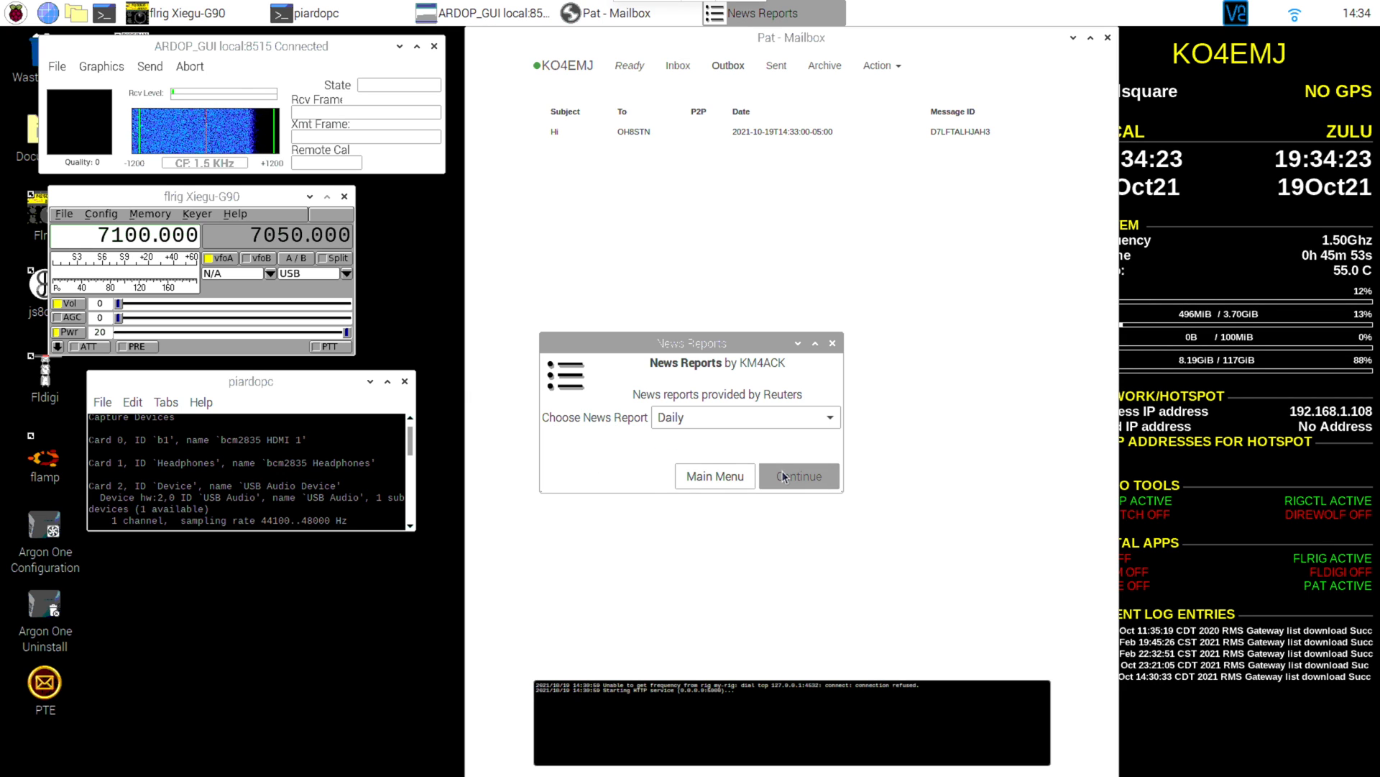
pyautogui.click(797, 476)
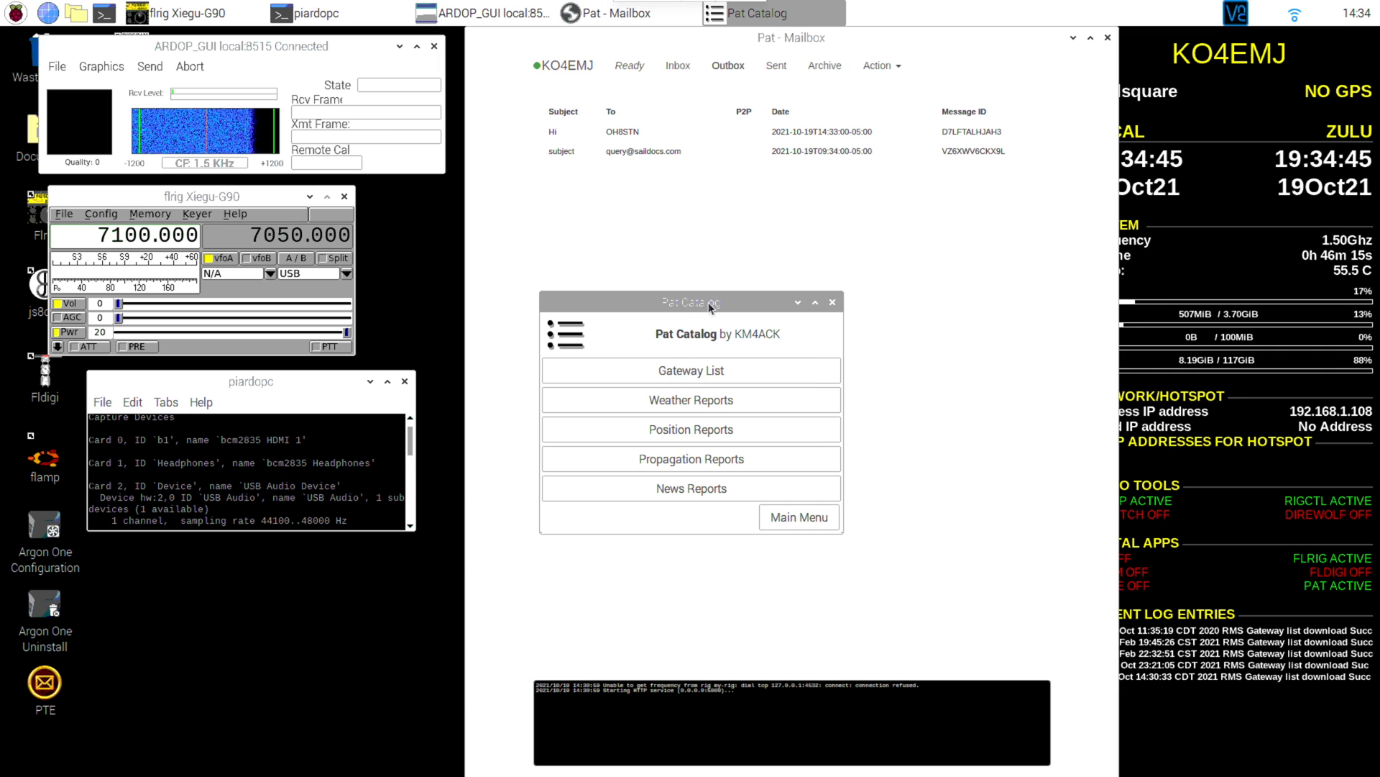
# Move the catalog window aside and show Pat's list of nearby RMS gateways
pyautogui.moveTo(692, 301); pyautogui.dragTo(1194, 267)
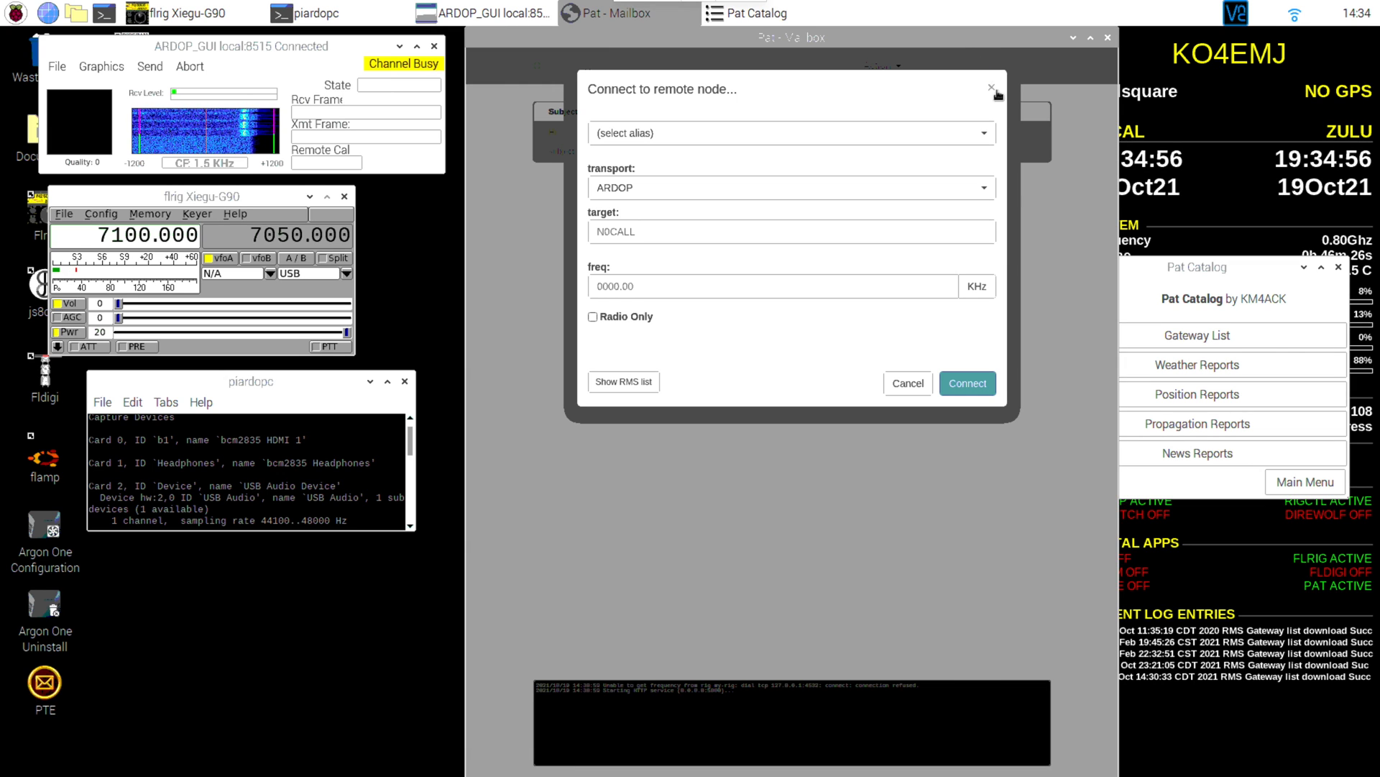
pyautogui.moveTo(1221, 135)
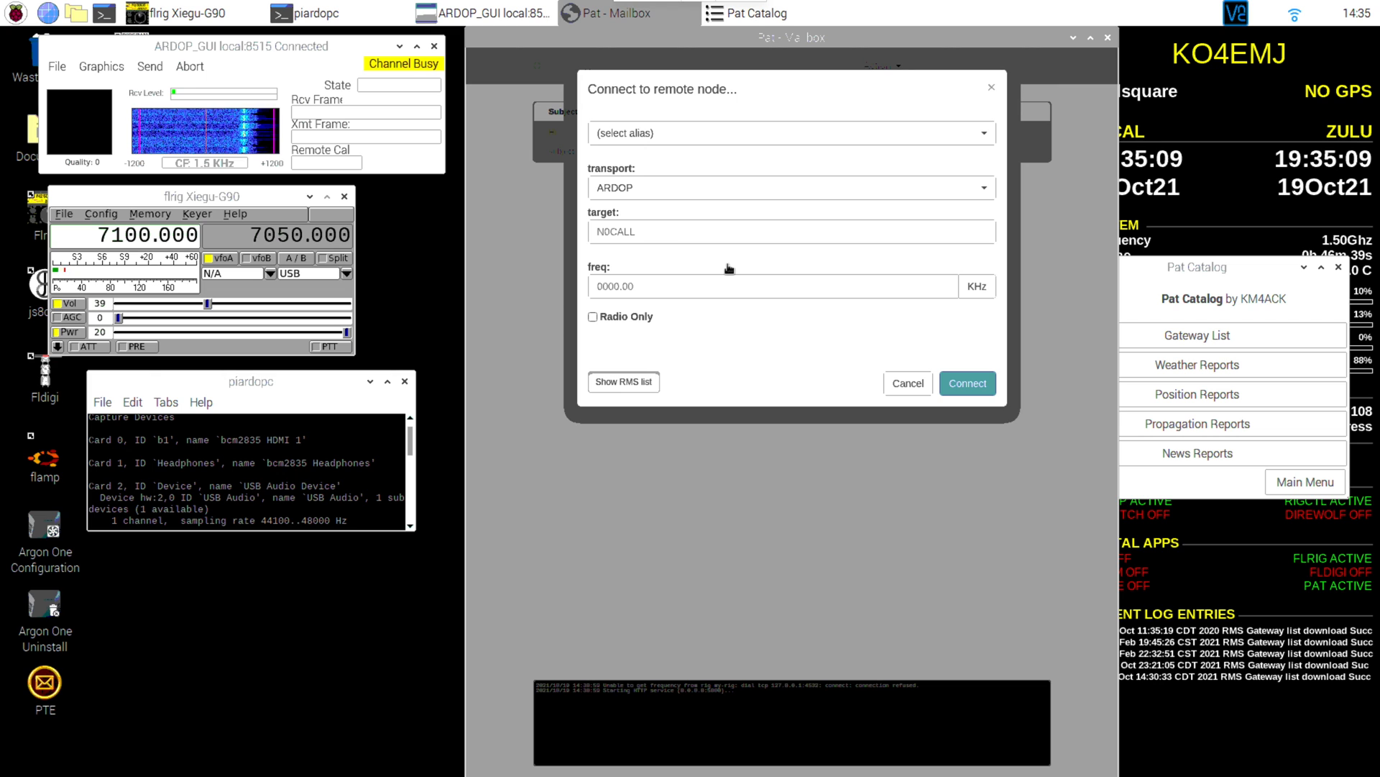
pyautogui.click(622, 381)
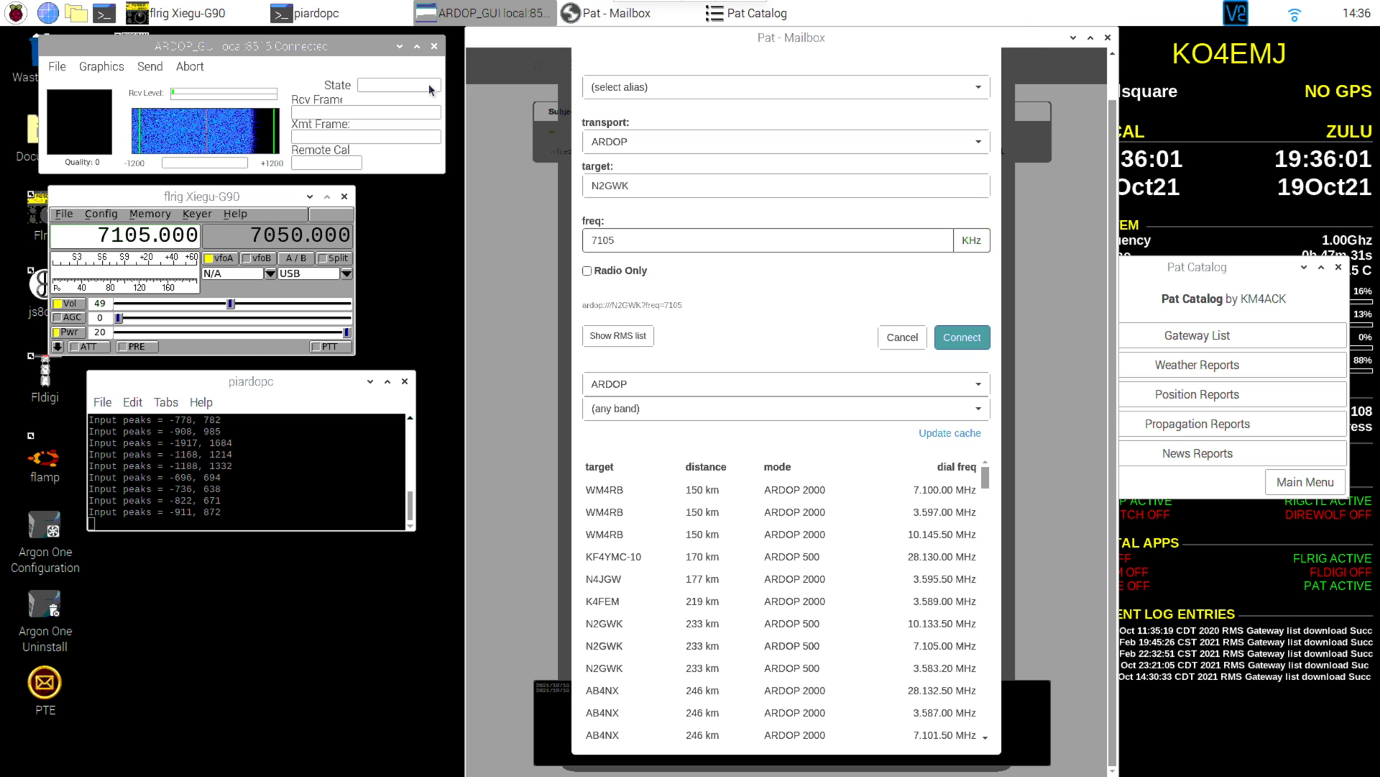
pyautogui.moveTo(911, 490)
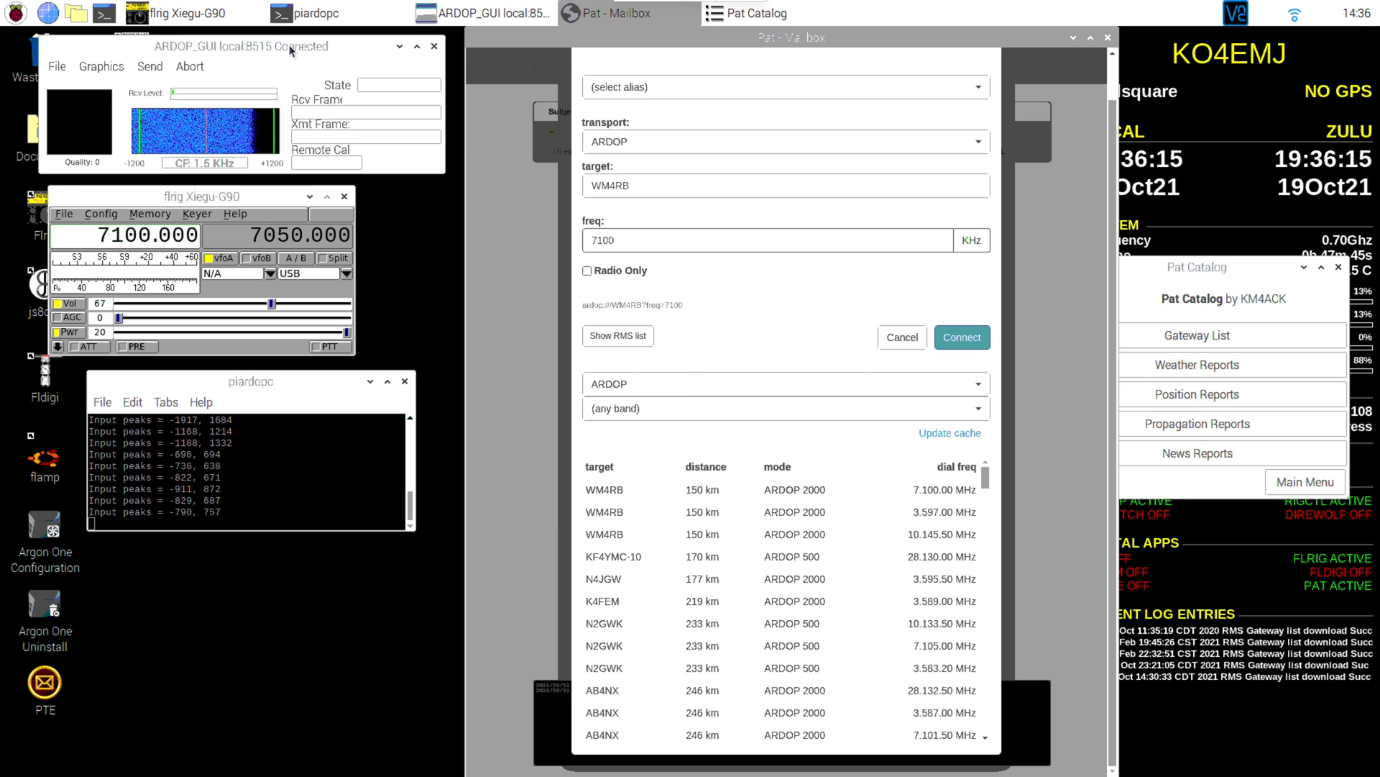
pyautogui.moveTo(302, 69)
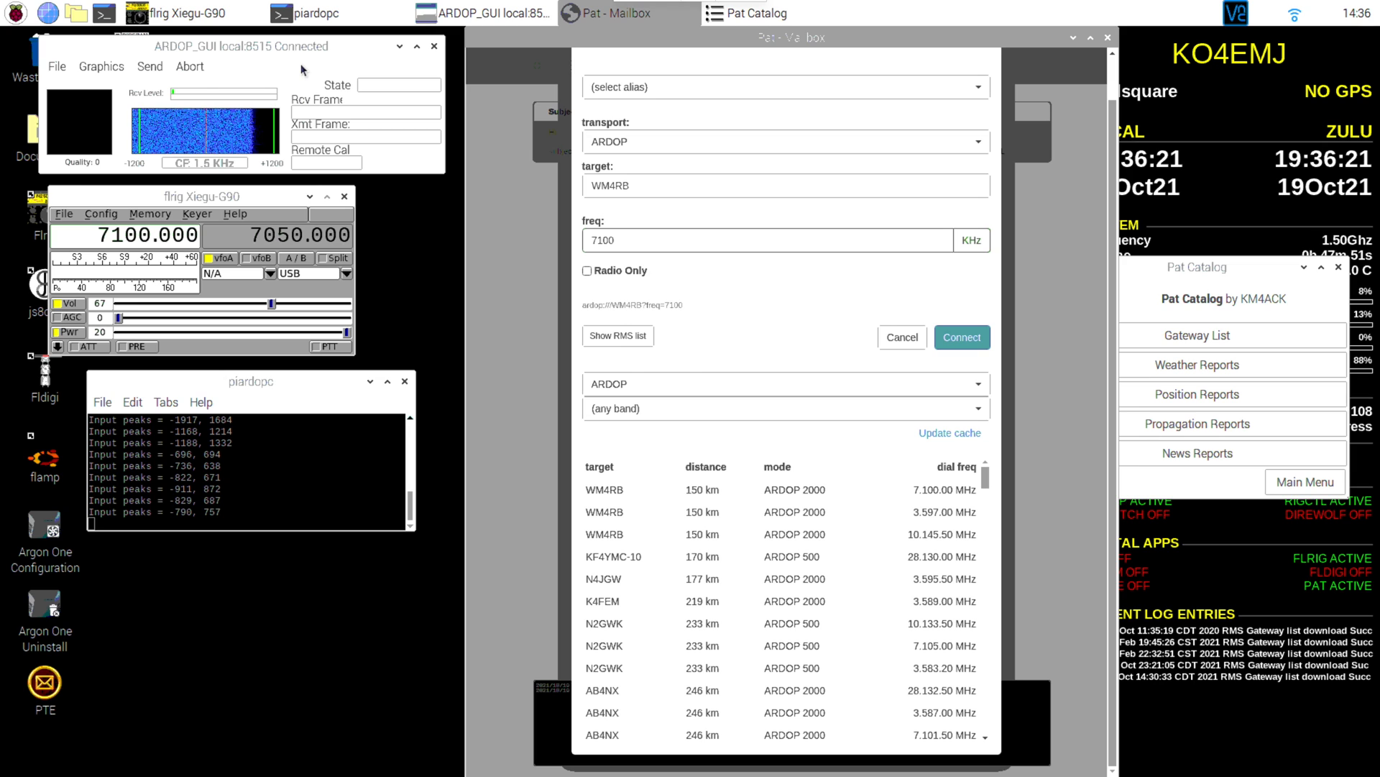
pyautogui.moveTo(823, 282)
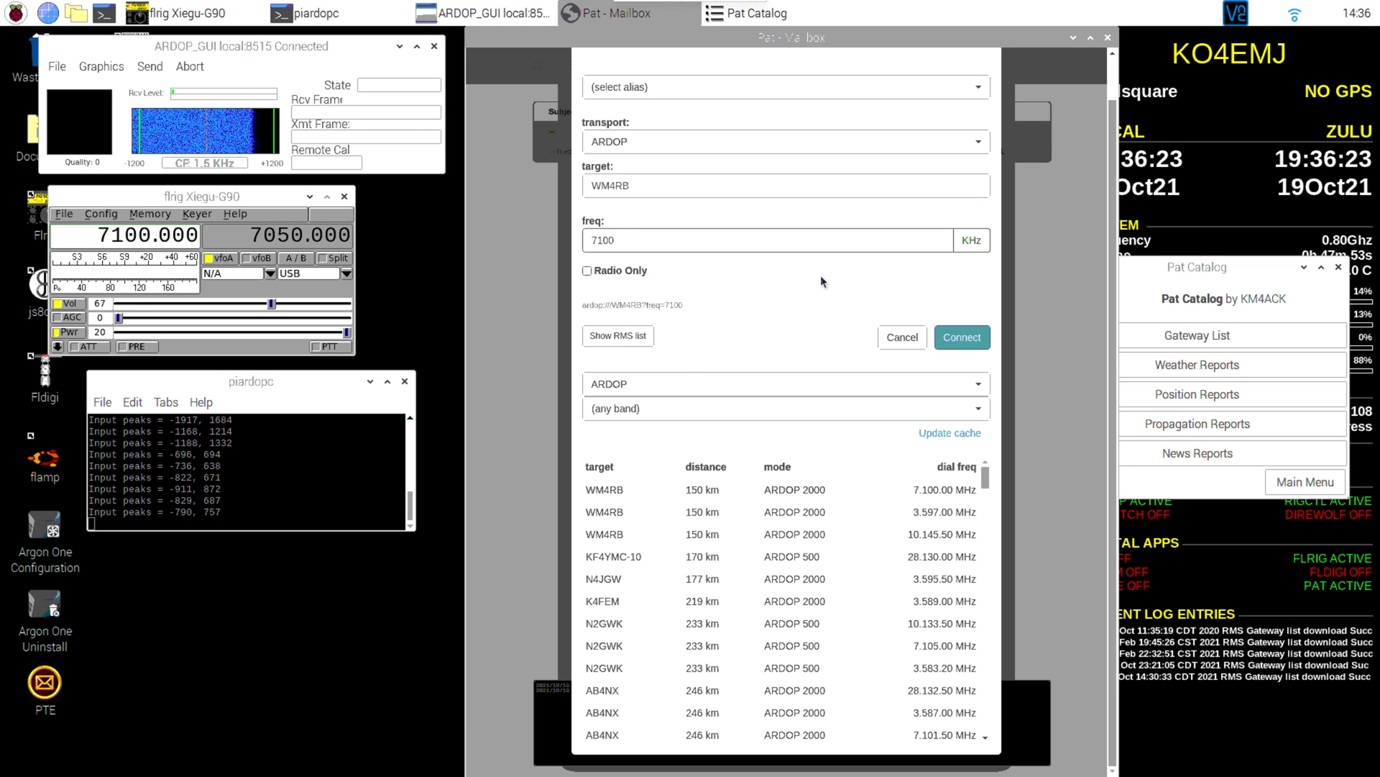
pyautogui.moveTo(895, 295)
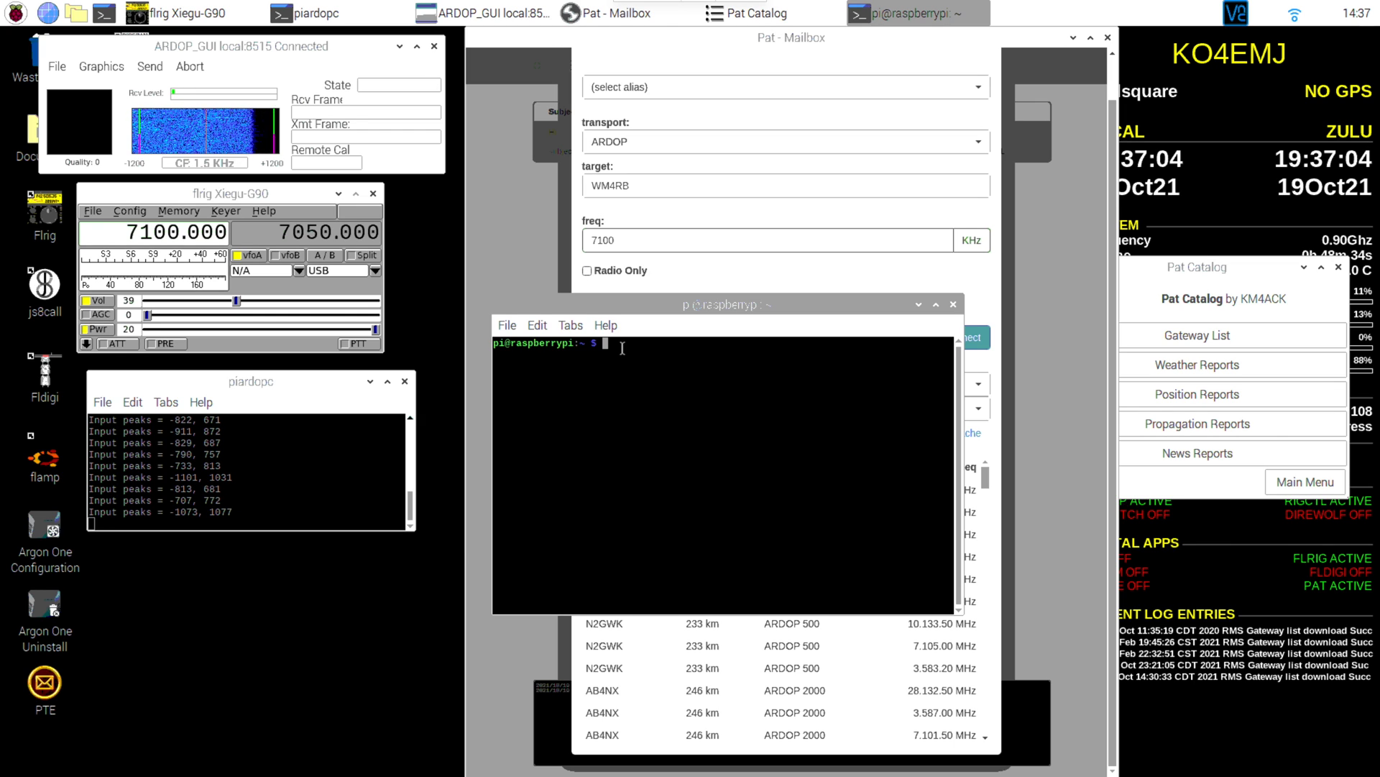
# List mixer controls with amixer, then launch AlsaMixer from the terminal
pyautogui.write('amixer')
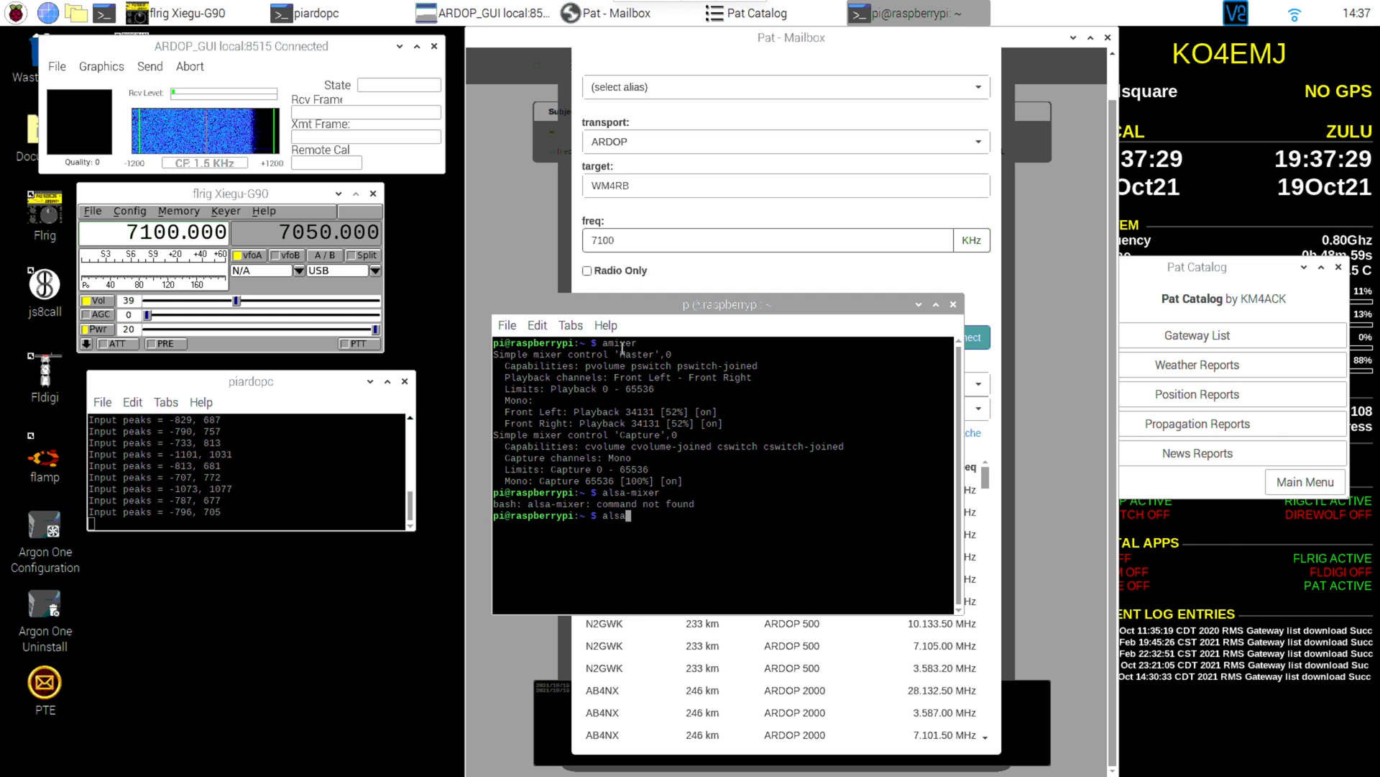
pyautogui.press('Tab')
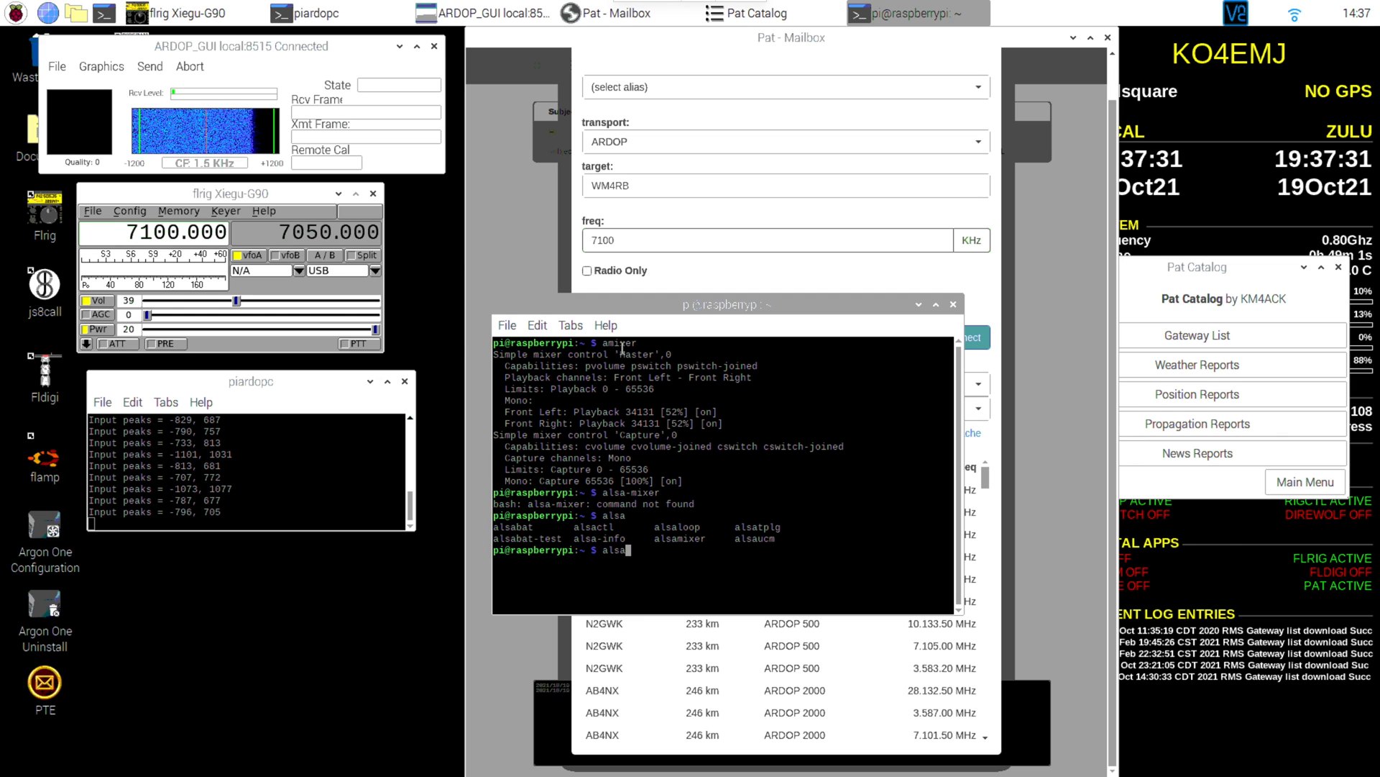
pyautogui.write('mixer')
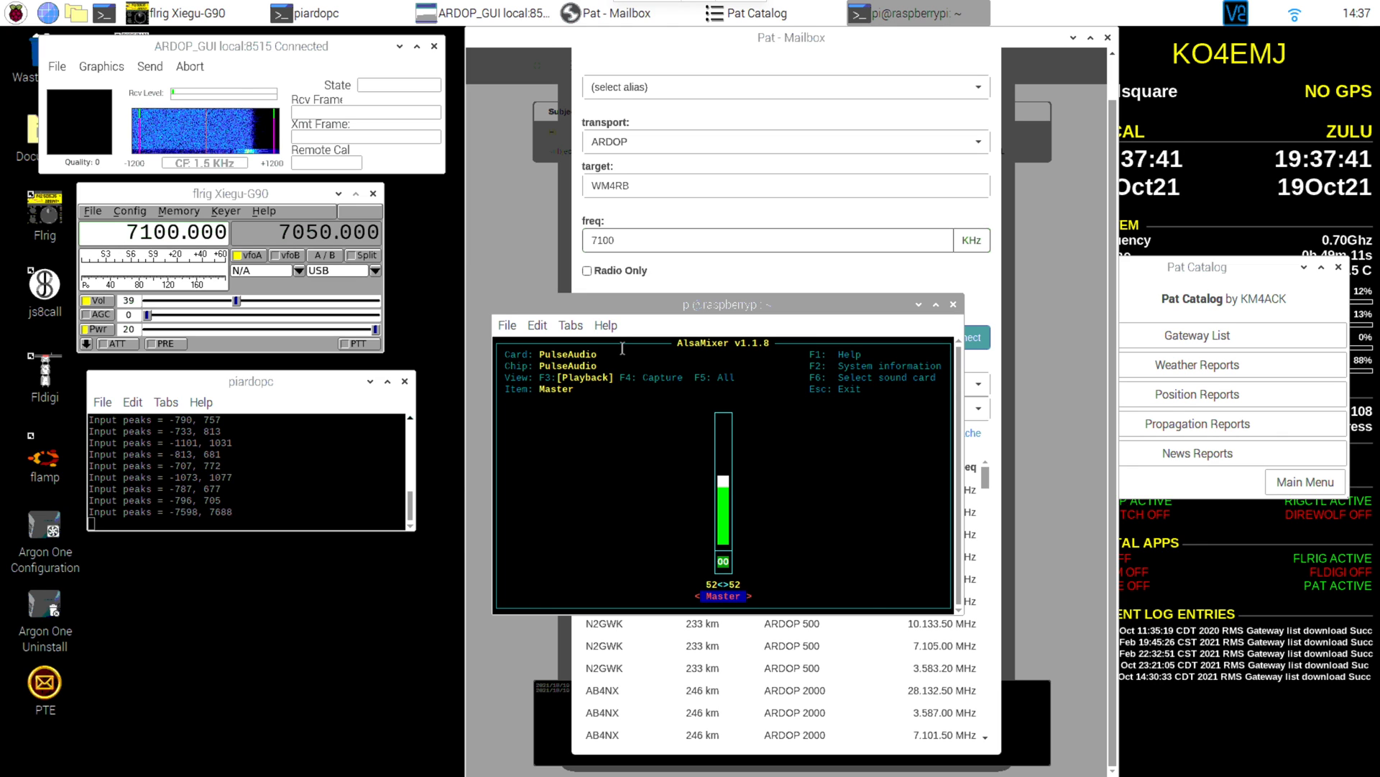
pyautogui.press('F6')
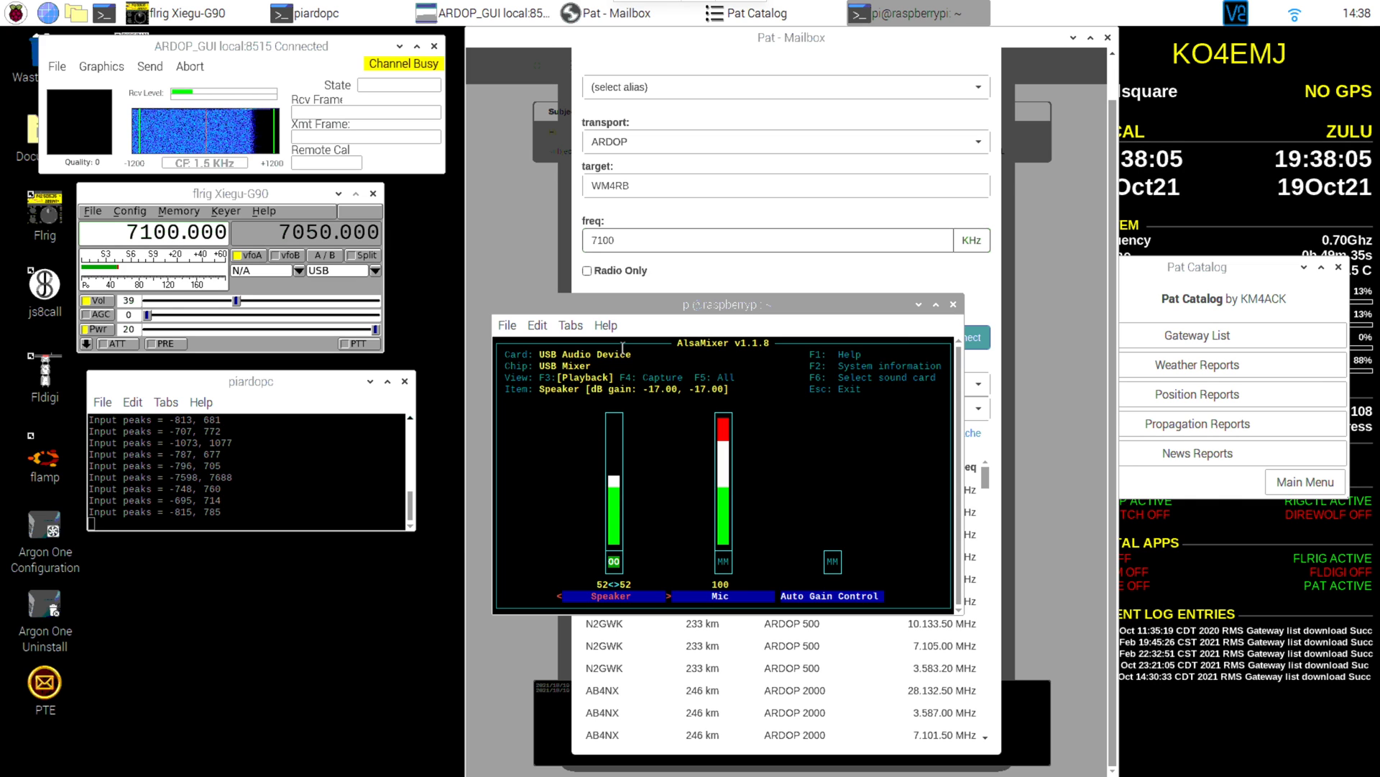
# Adjust the AlsaMixer view for the USB Audio Device's Speaker and Mic levels
pyautogui.moveTo(236, 300); pyautogui.dragTo(202, 301)
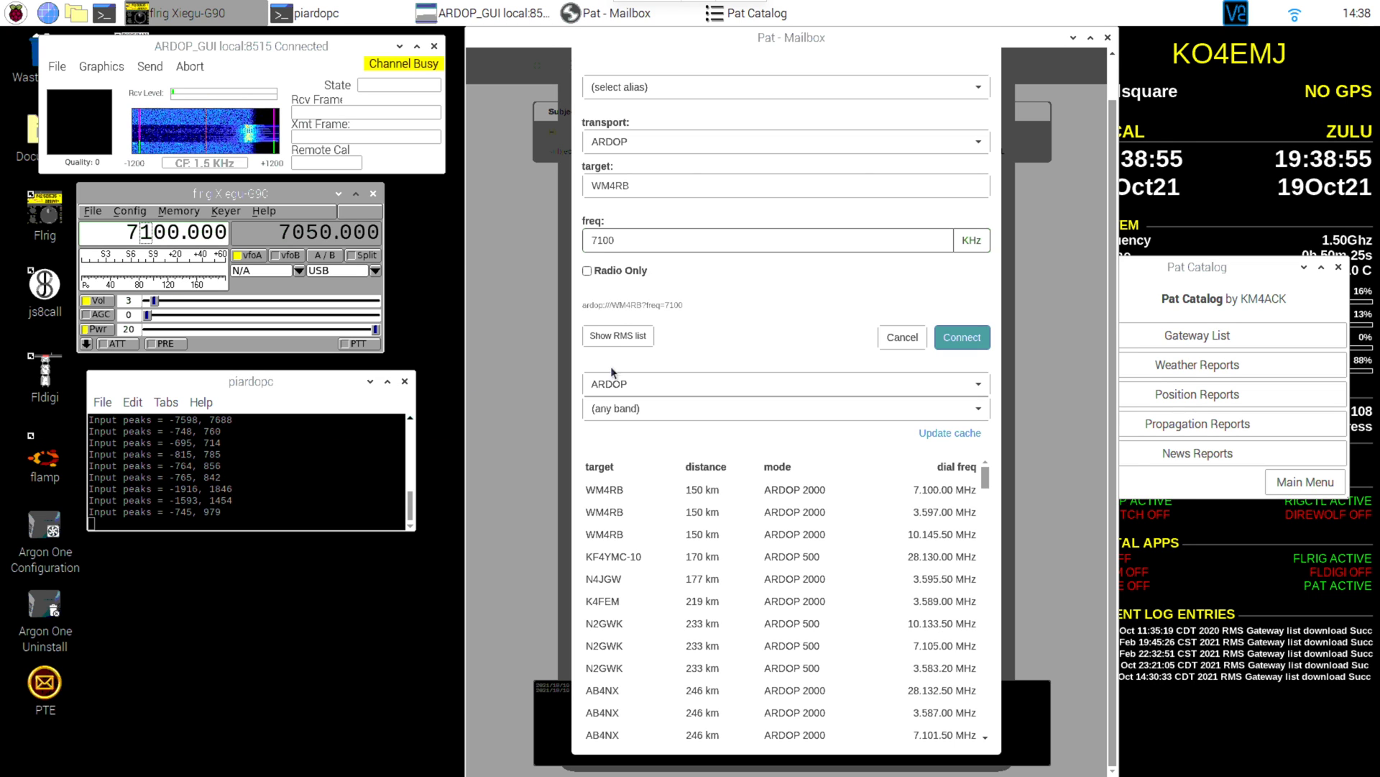
pyautogui.moveTo(845, 273)
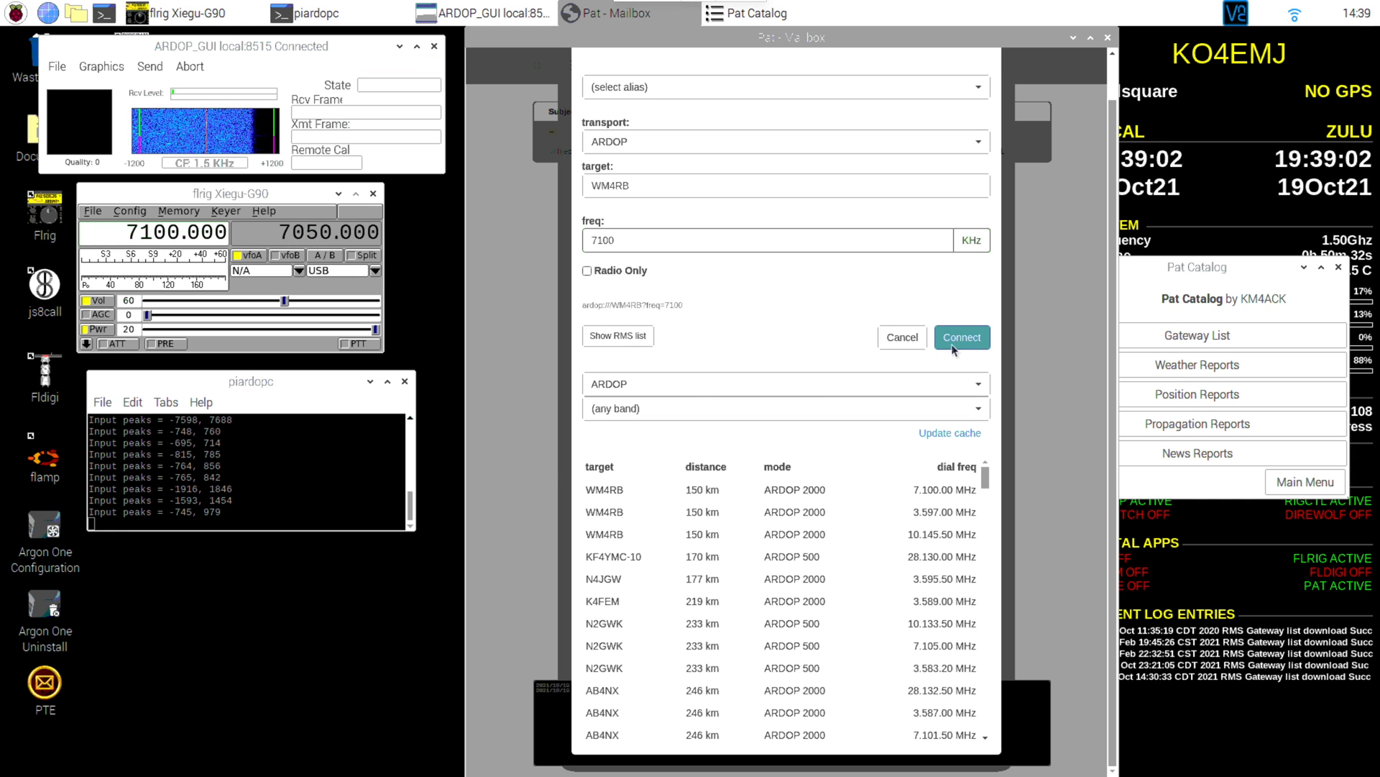
pyautogui.click(962, 337)
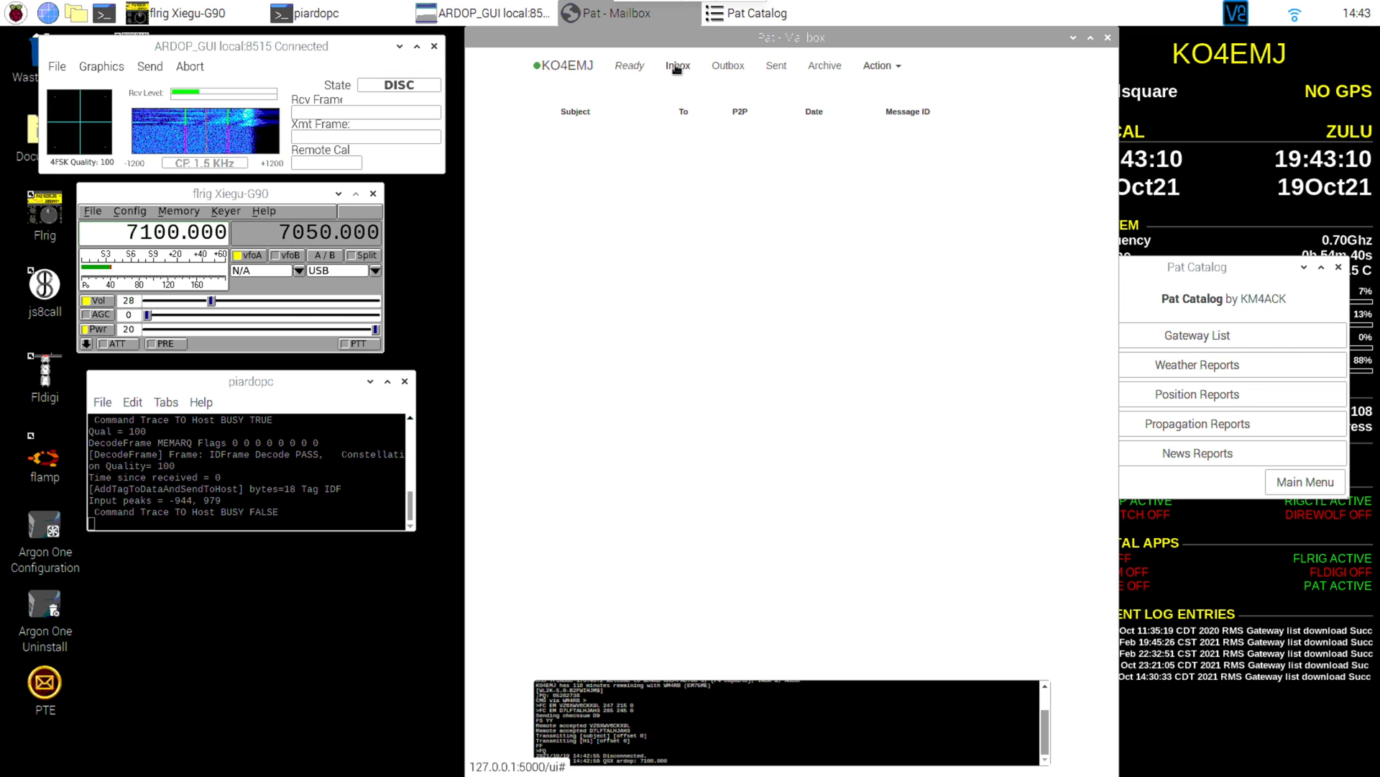
# Show the Pat inbox listing replies from KM4ACK and Reuters-Daily-News from saildocs
pyautogui.click(677, 64)
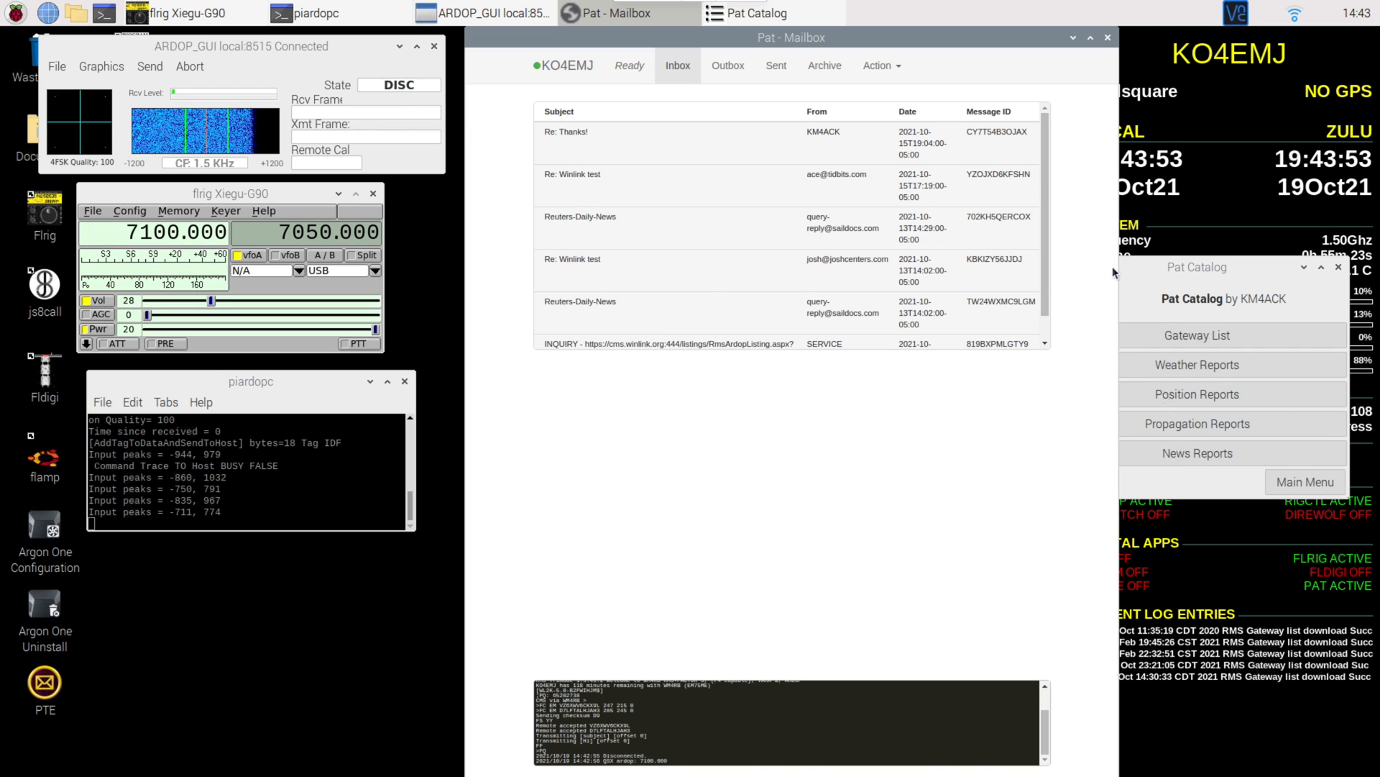
pyautogui.moveTo(1198, 423)
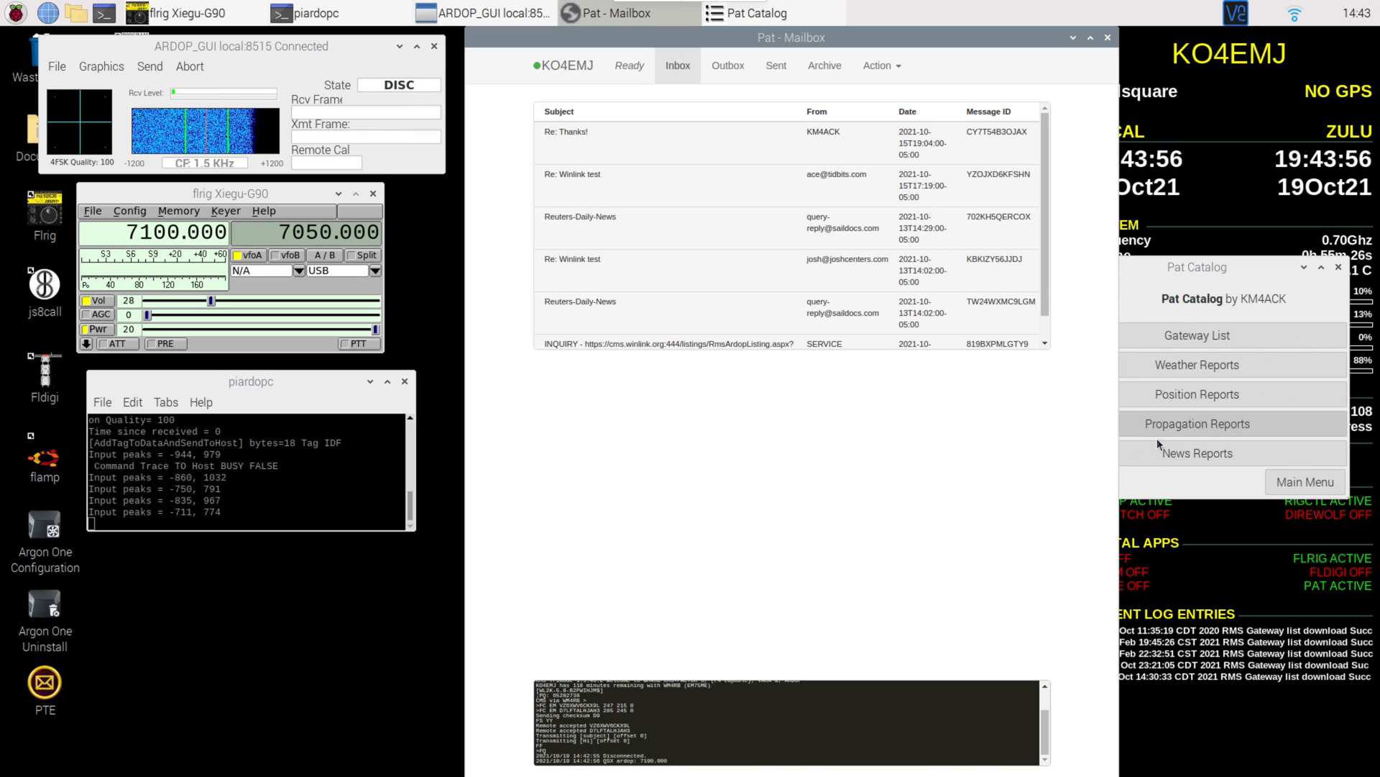